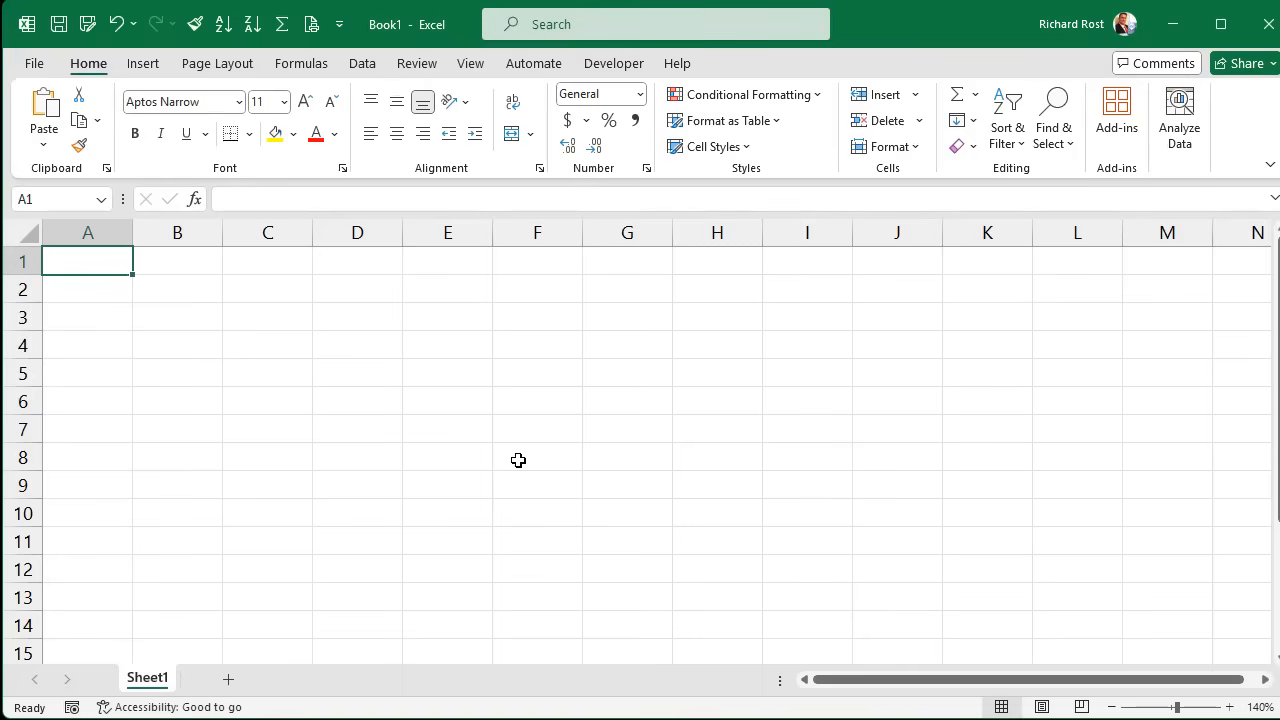
pyautogui.moveTo(422, 443)
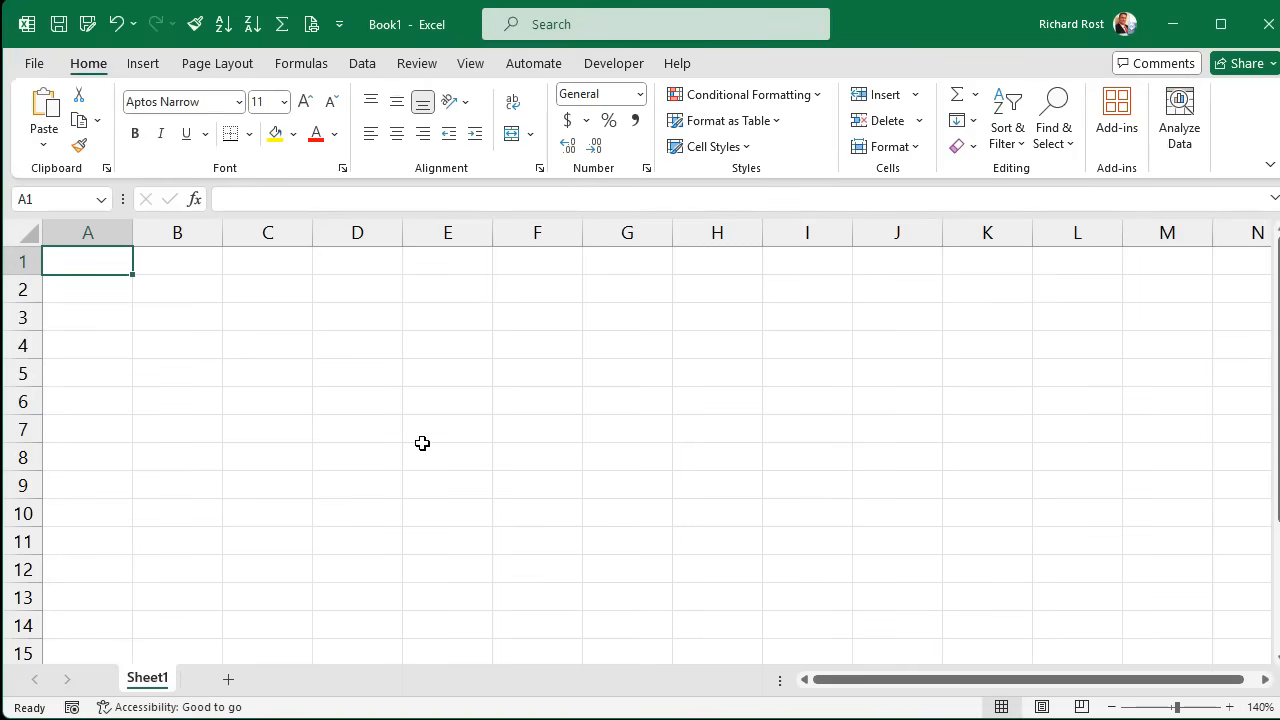
# - Enter Name/State headers, names Rick, Joe, Bill, Sue, and codes FL, NY, PA, TX, VT in H3:H7
pyautogui.write('State')
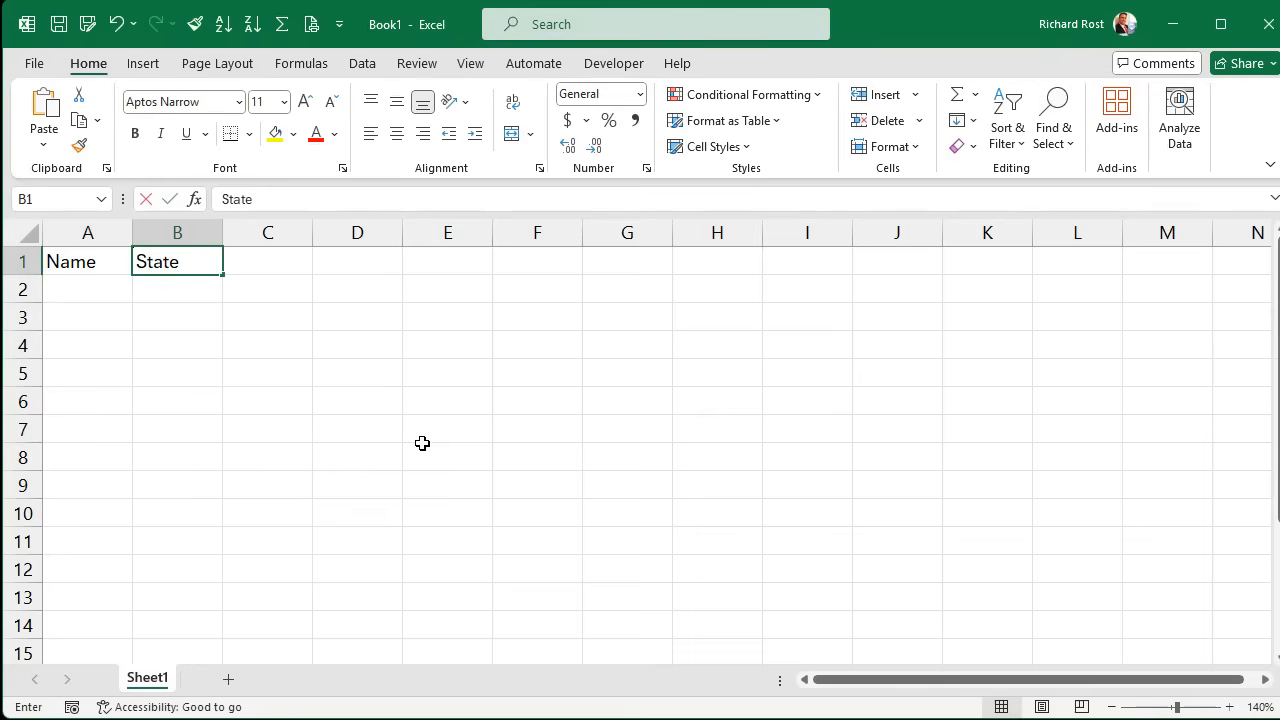
pyautogui.write('Rick')
pyautogui.click(87, 317)
pyautogui.write('Joe')
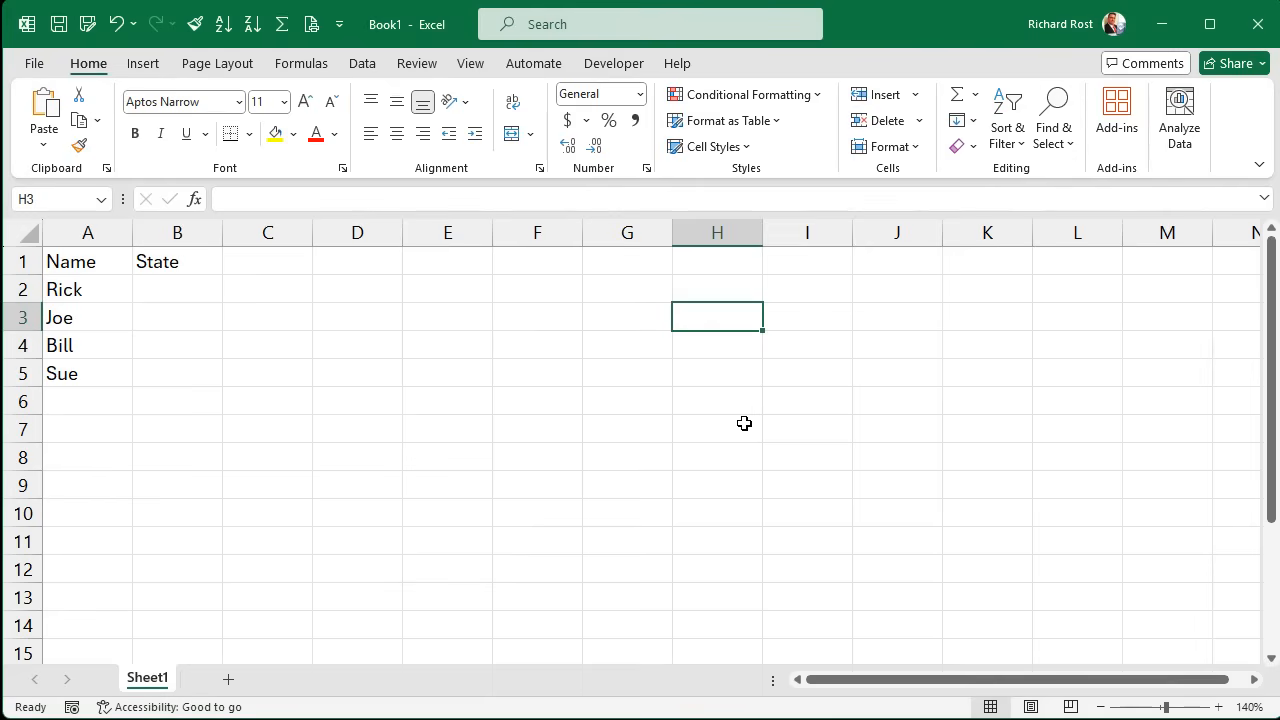
pyautogui.write('FL')
pyautogui.click(717, 429)
pyautogui.write('VT')
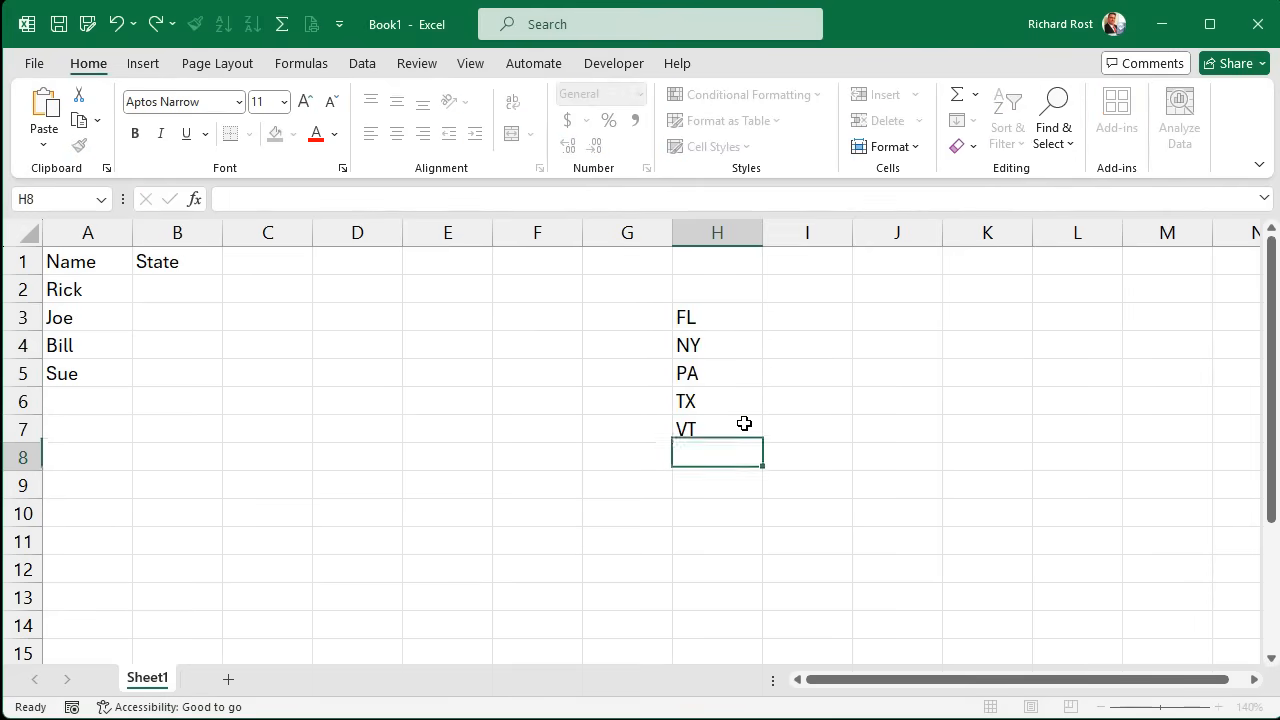
pyautogui.moveTo(717, 317); pyautogui.dragTo(717, 428)
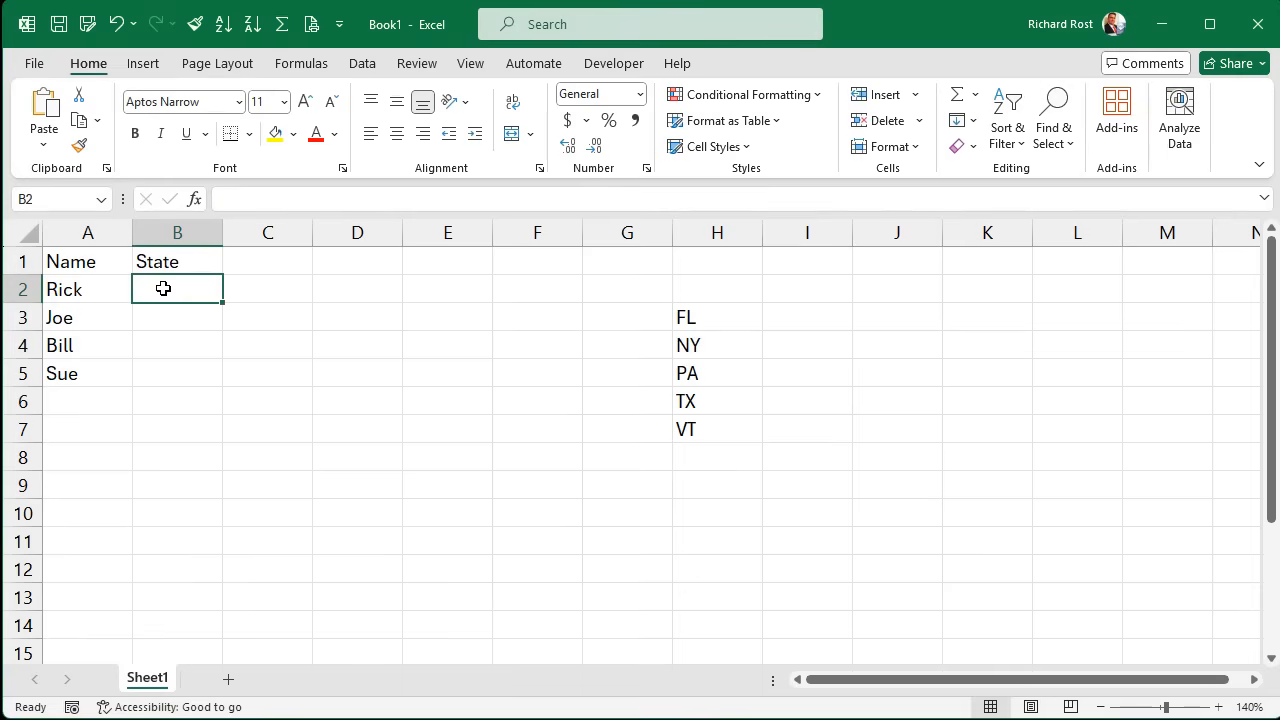
# - Select all of column B, the State column
pyautogui.moveTo(177, 289); pyautogui.dragTo(177, 373)
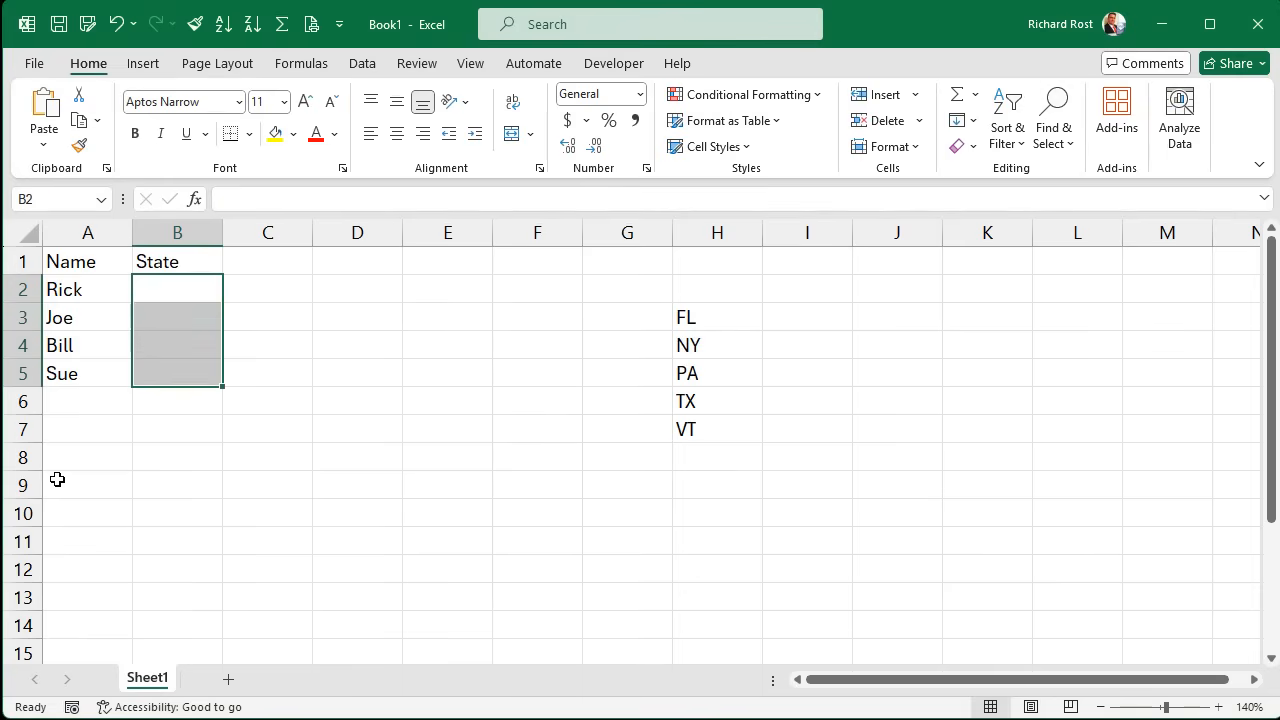
pyautogui.click(177, 232)
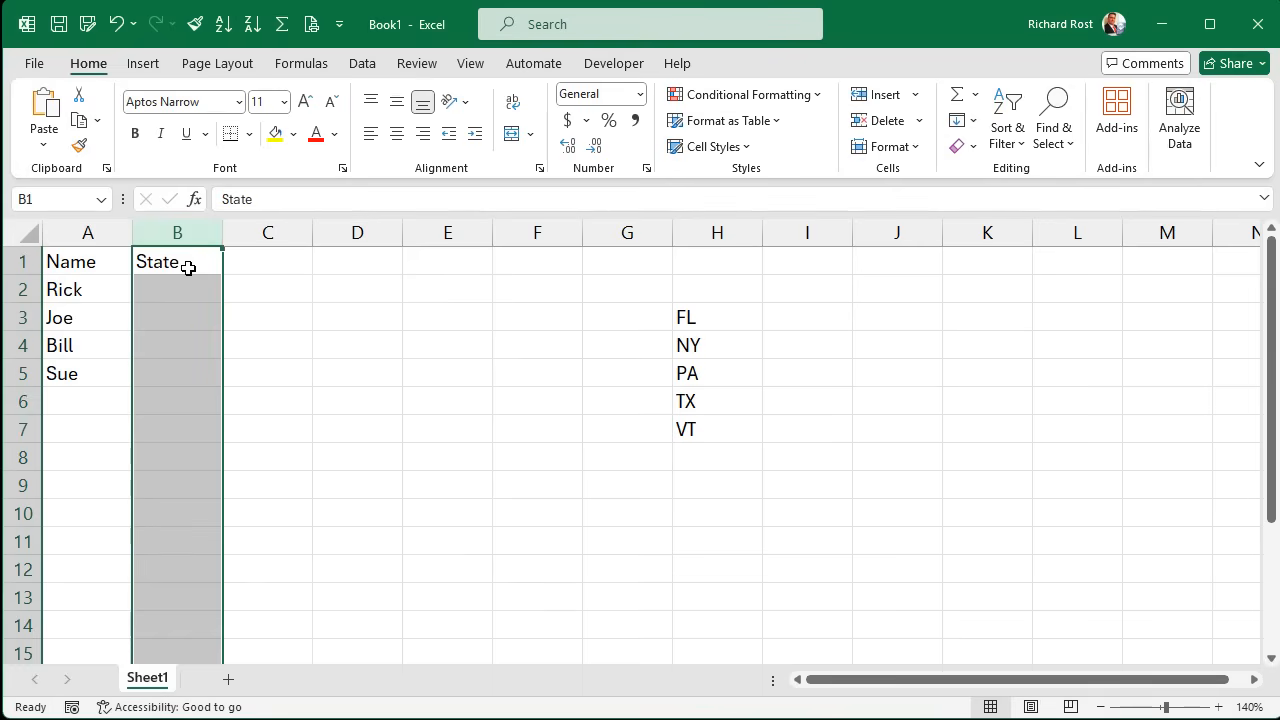
pyautogui.click(177, 289)
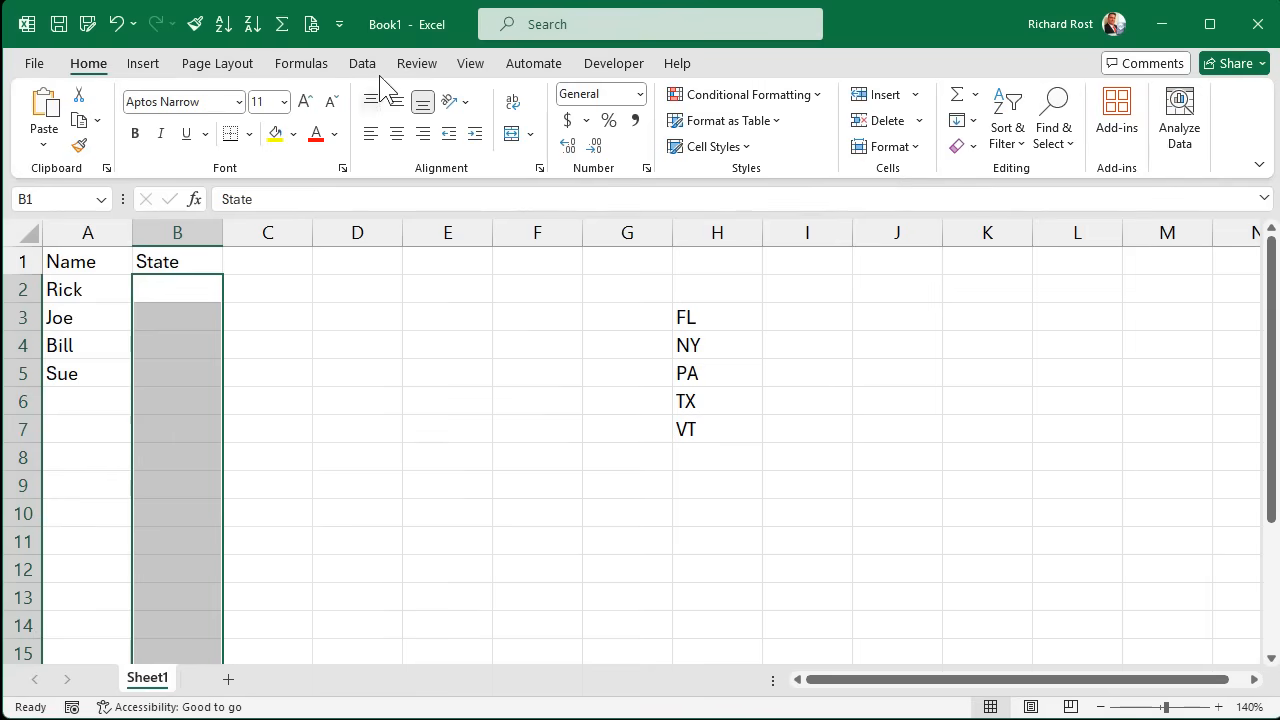
# - Switch to the Data ribbon
pyautogui.click(362, 63)
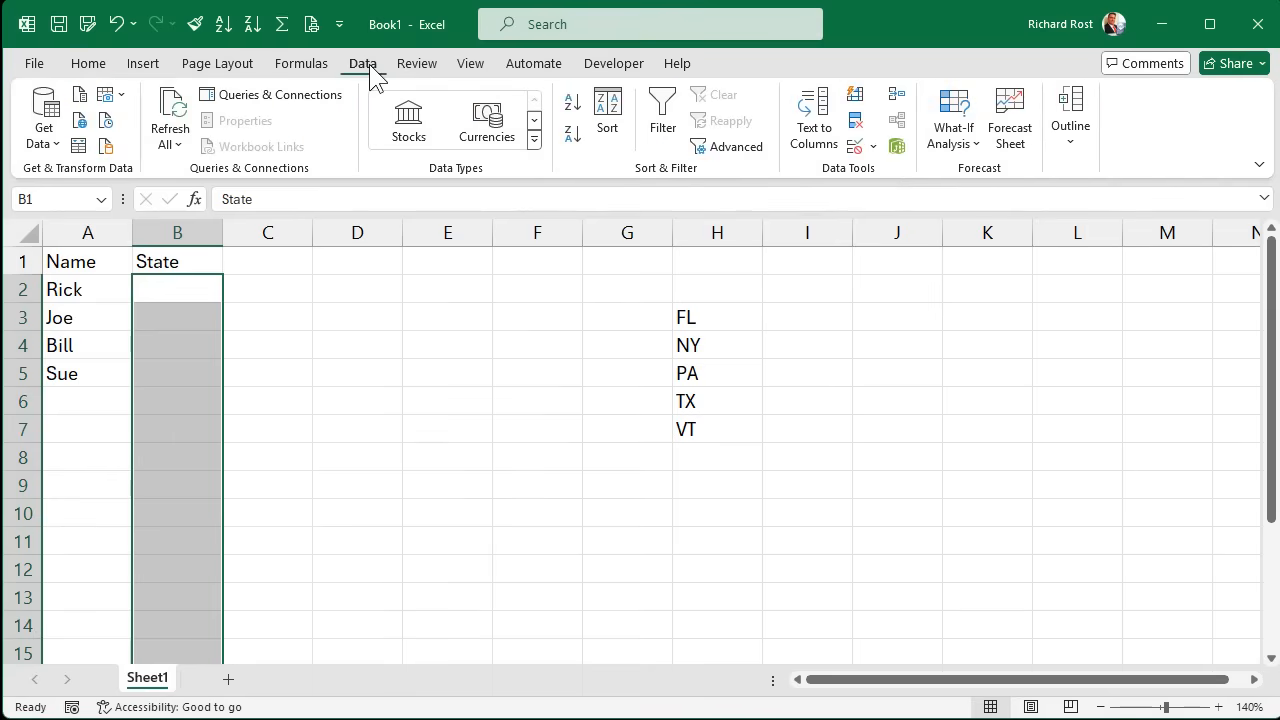
pyautogui.moveTo(856, 146)
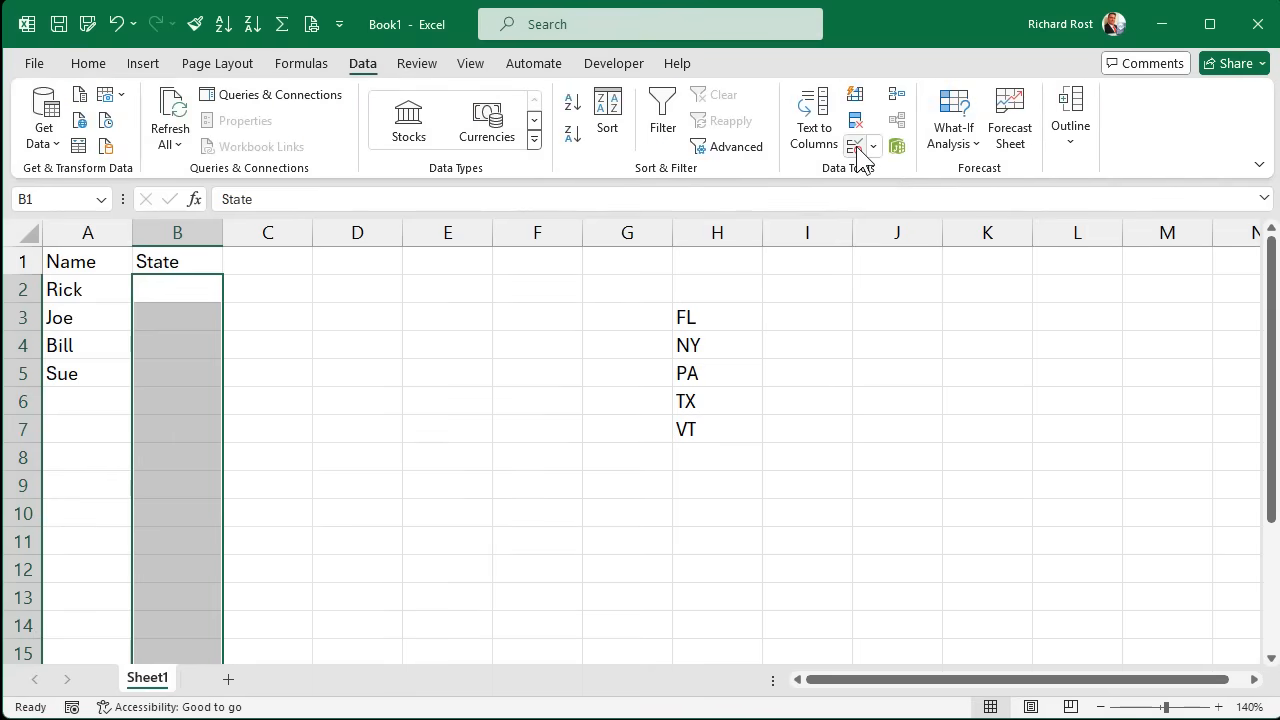
pyautogui.moveTo(854, 145)
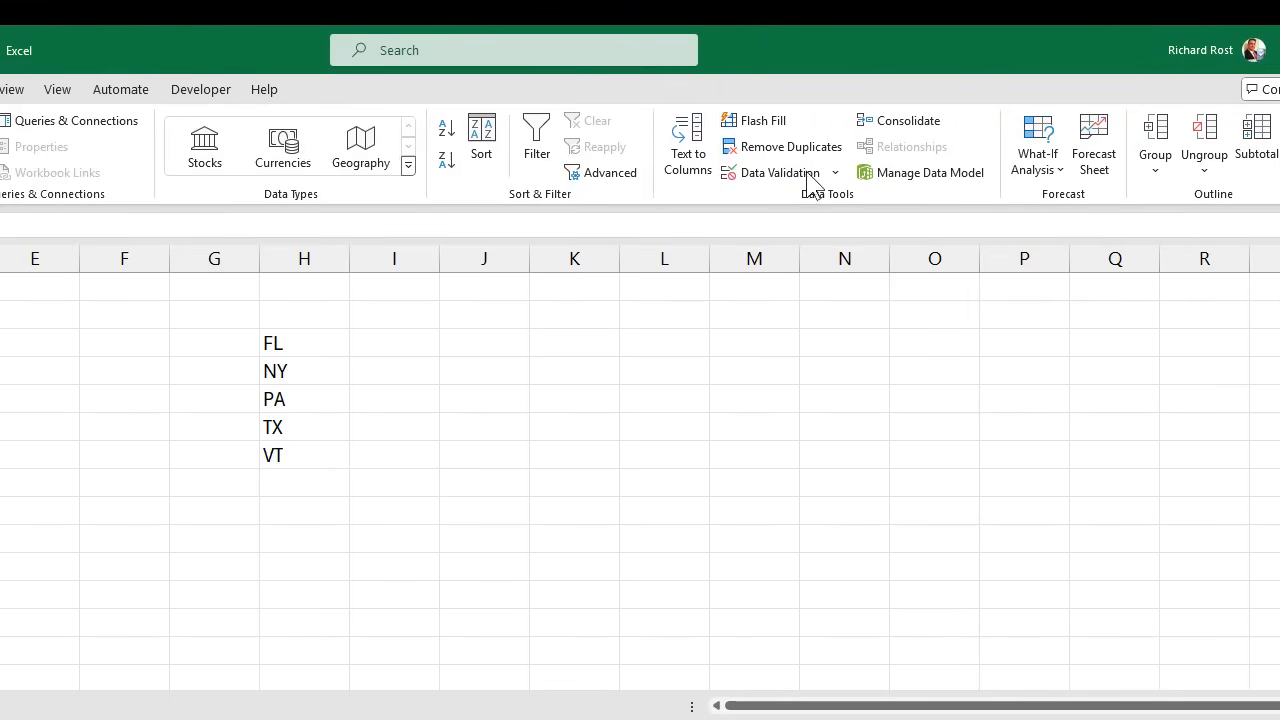
pyautogui.moveTo(788, 180)
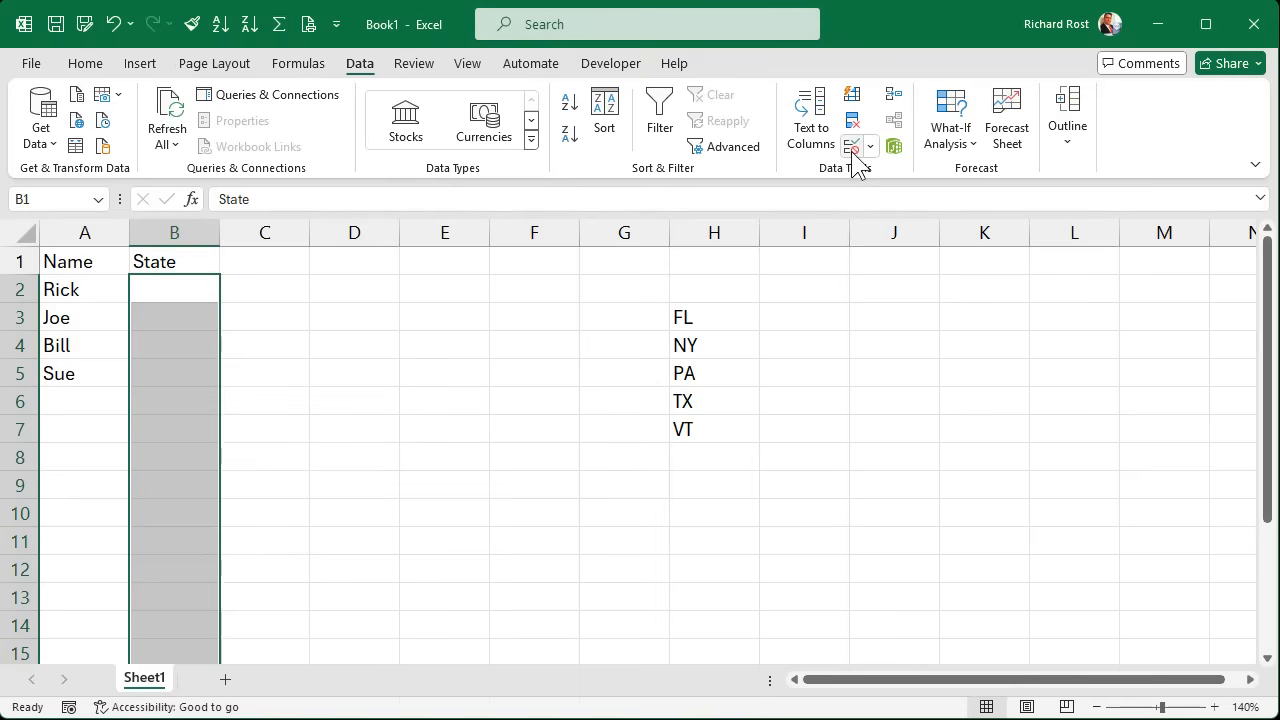
# - Set Data Validation to allow a List, with Ignore blank and In-cell dropdown both on
pyautogui.click(851, 146)
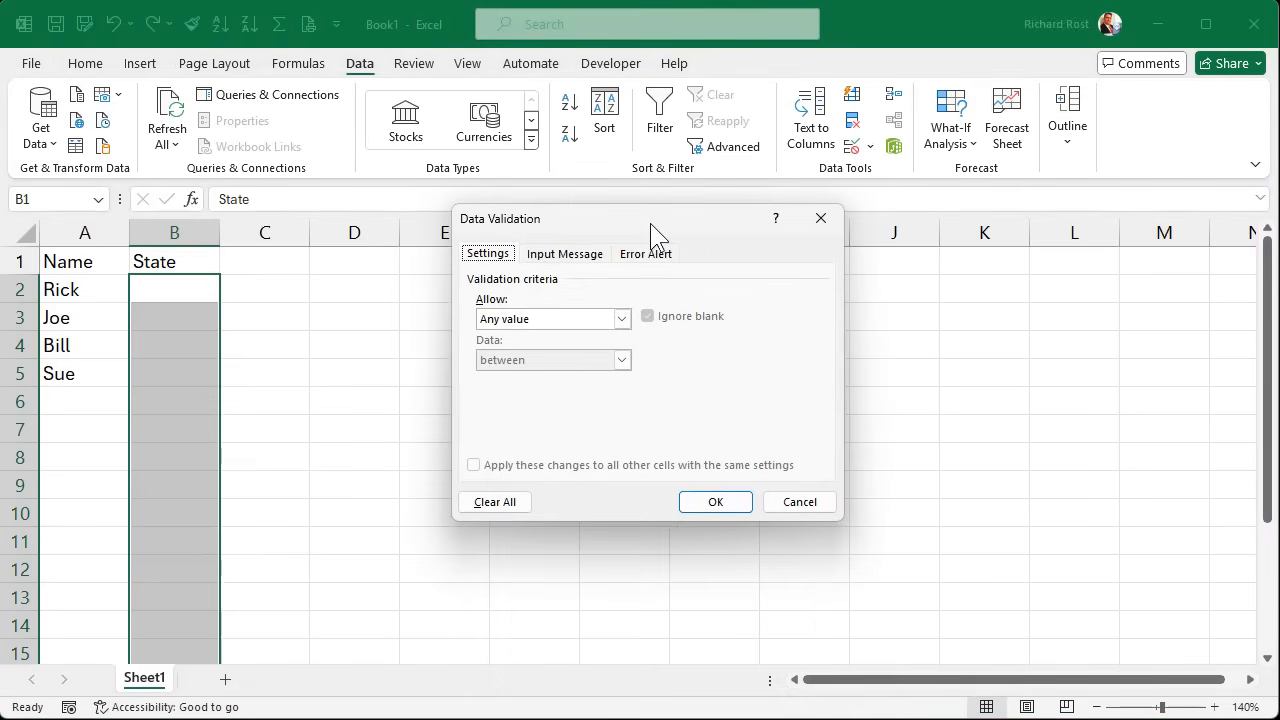
pyautogui.moveTo(518, 290)
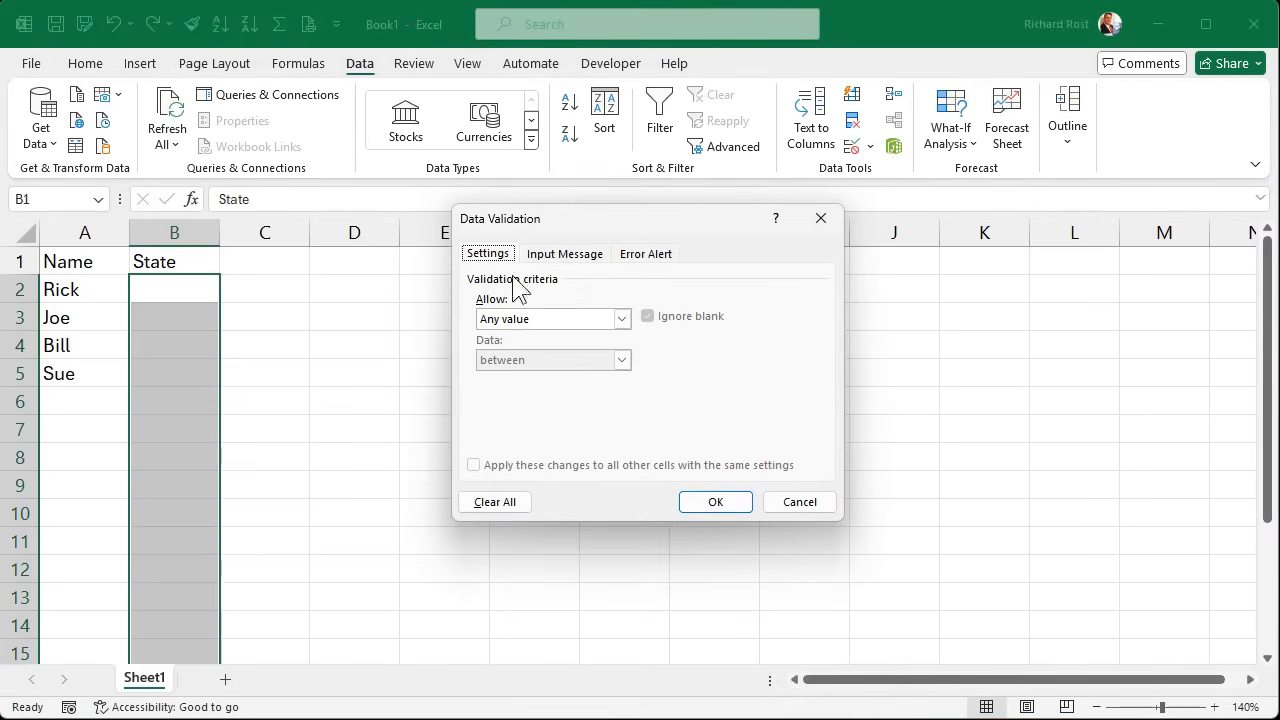
pyautogui.click(621, 318)
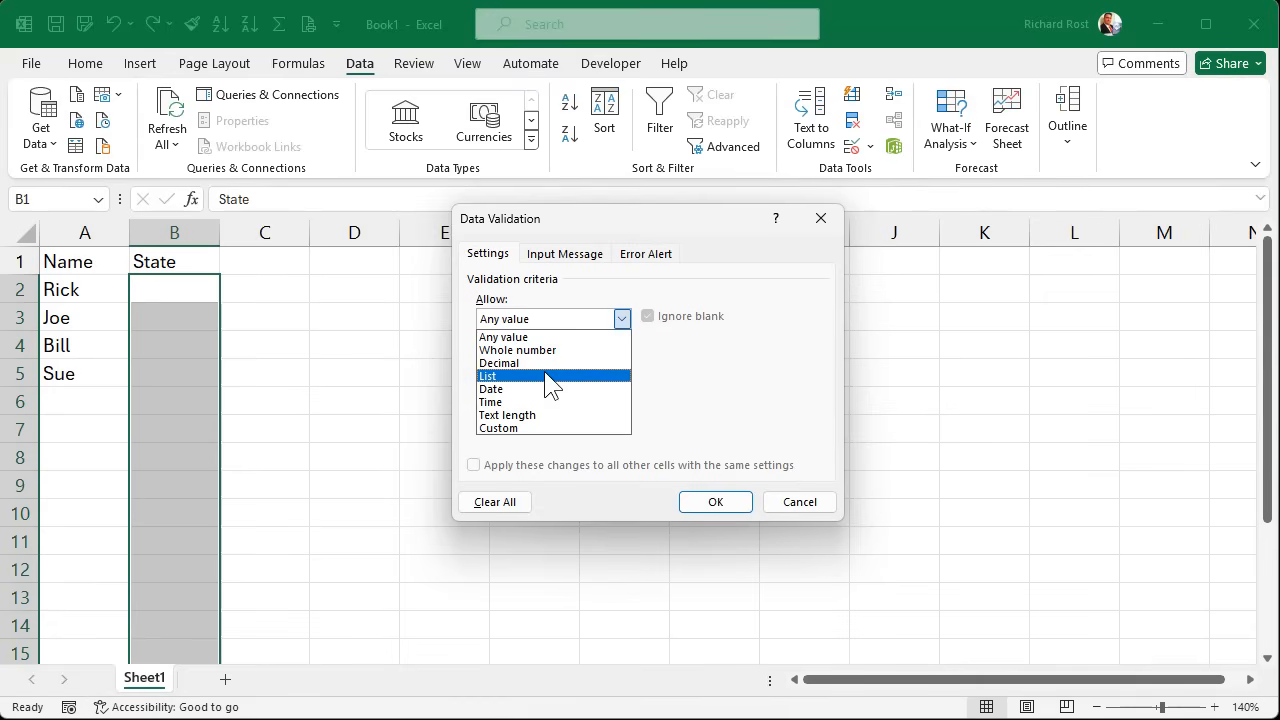
pyautogui.click(510, 375)
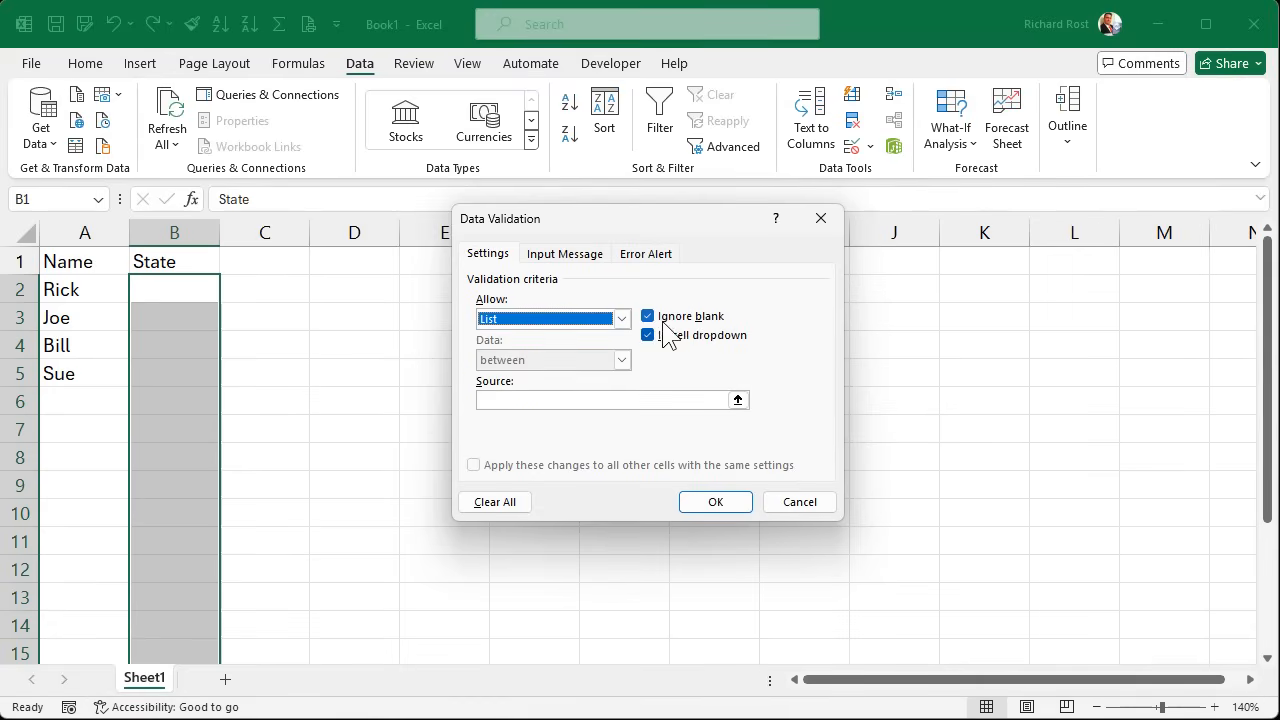
pyautogui.moveTo(717, 330)
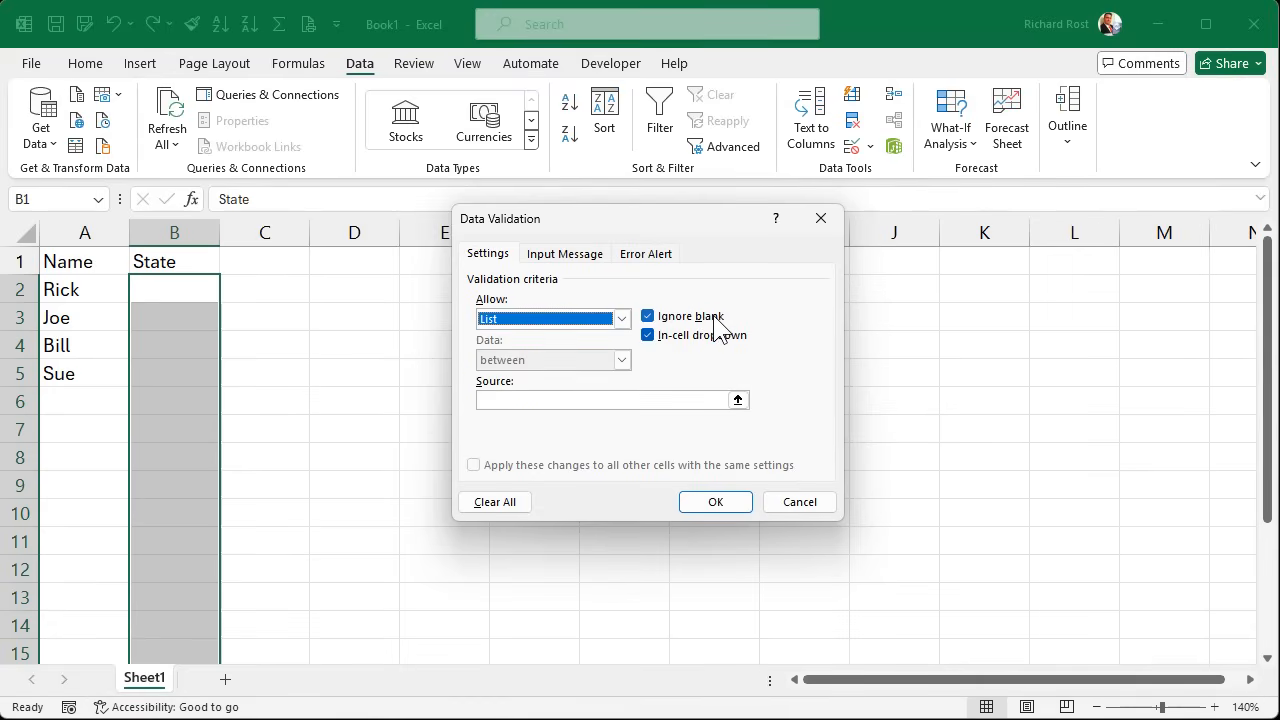
pyautogui.click(648, 316)
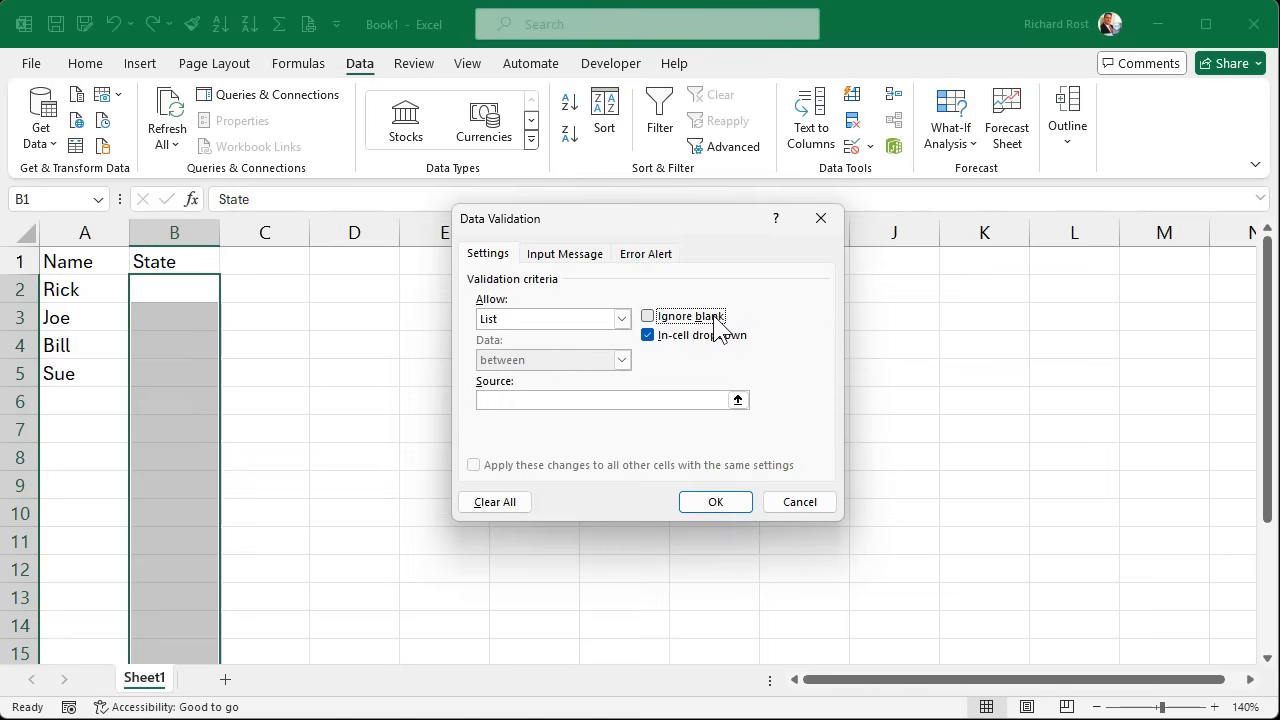
pyautogui.click(649, 316)
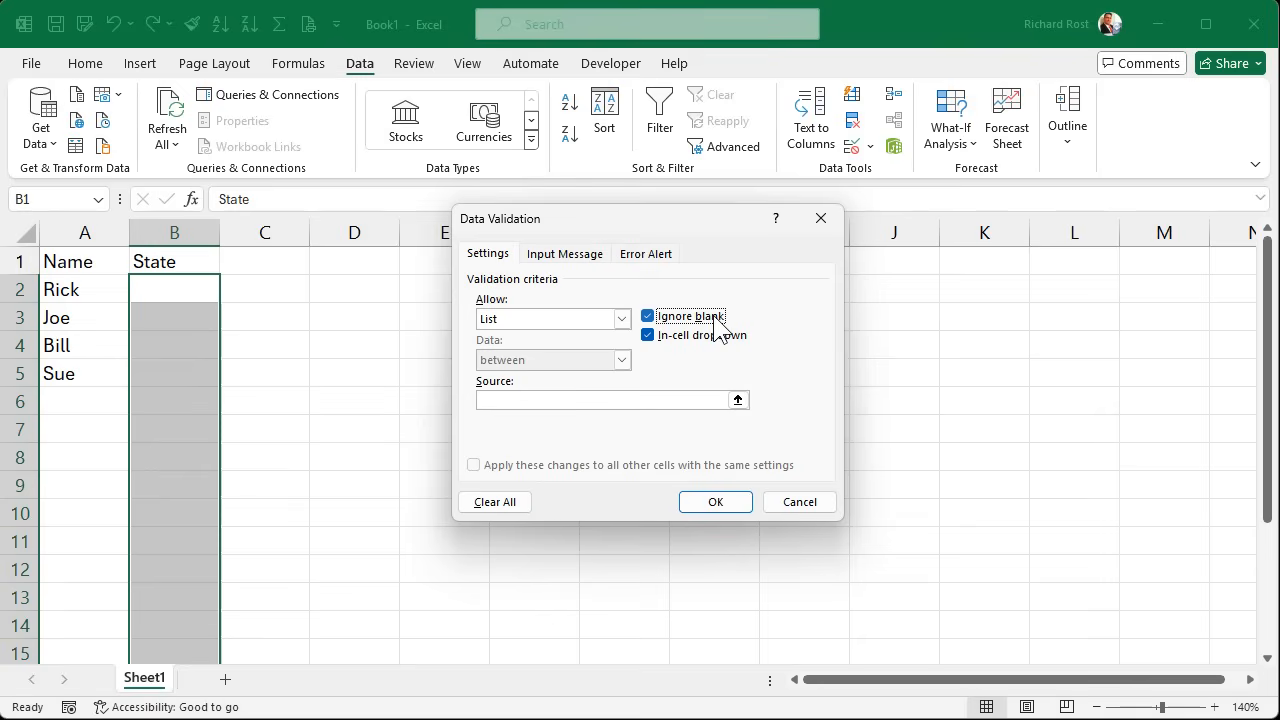
pyautogui.moveTo(712, 355)
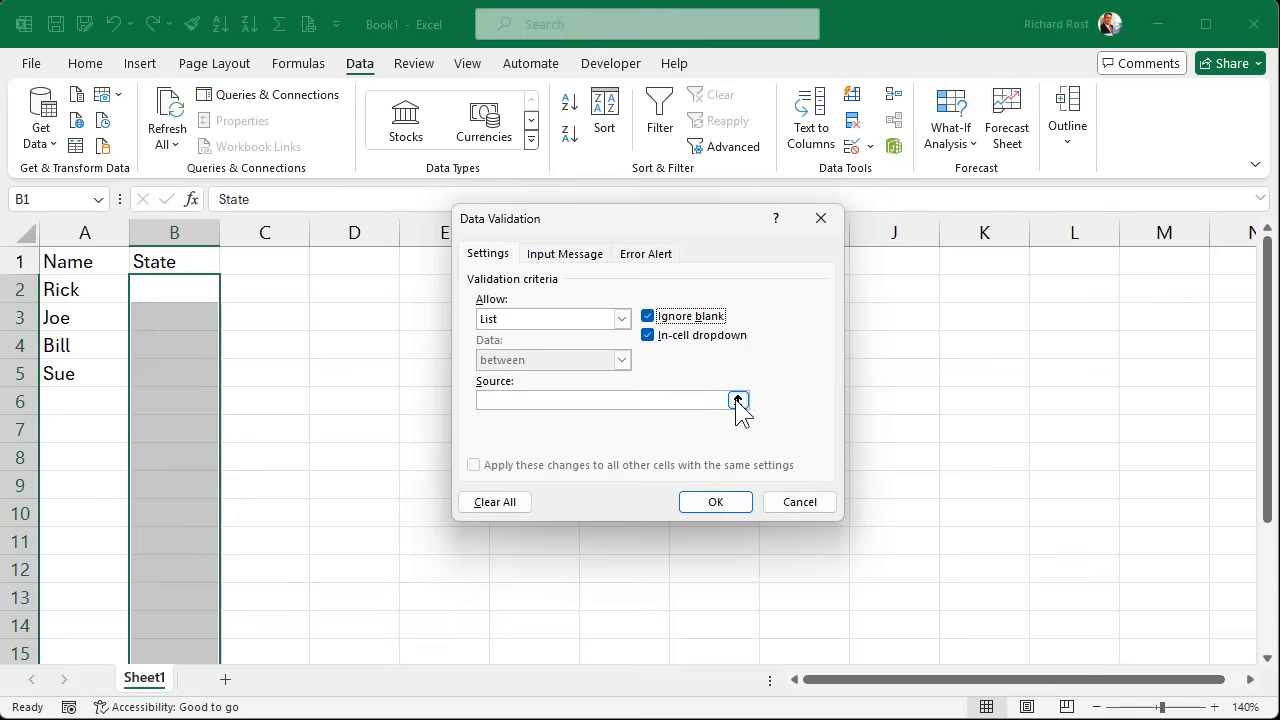
# - Source the list validation from the codes FL through VT and apply it
pyautogui.click(738, 401)
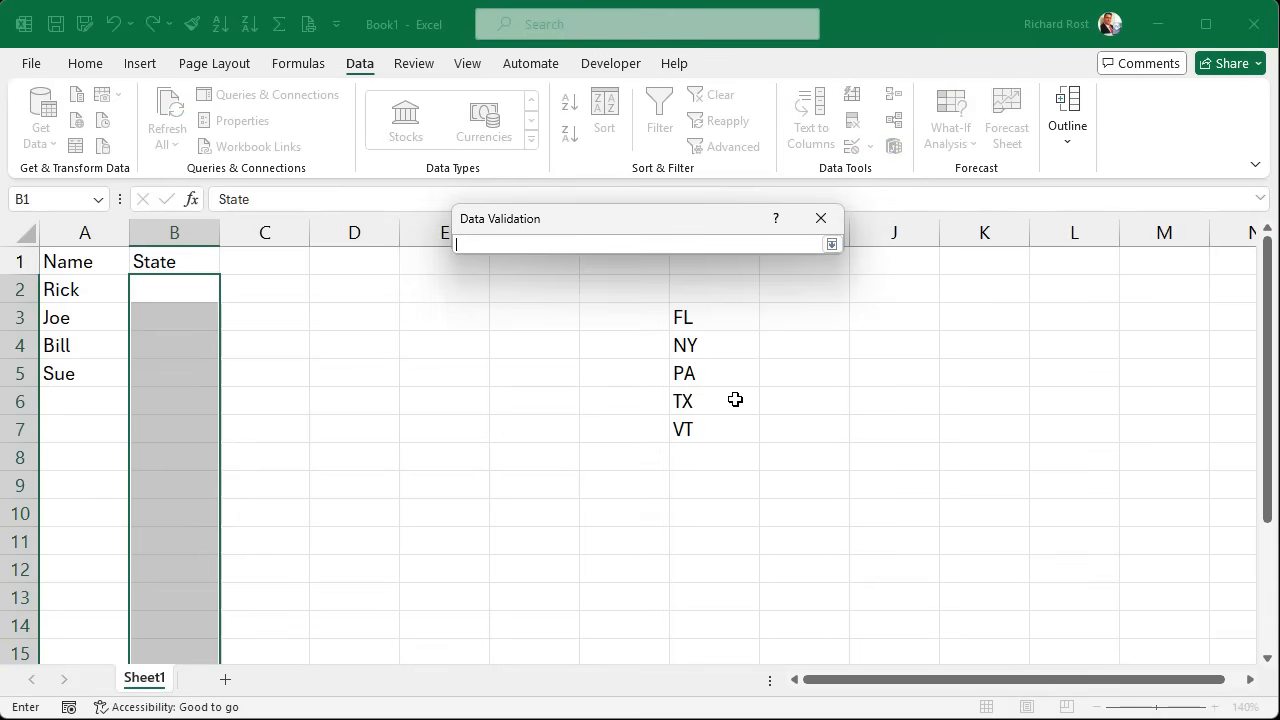
pyautogui.moveTo(683, 317); pyautogui.dragTo(683, 429)
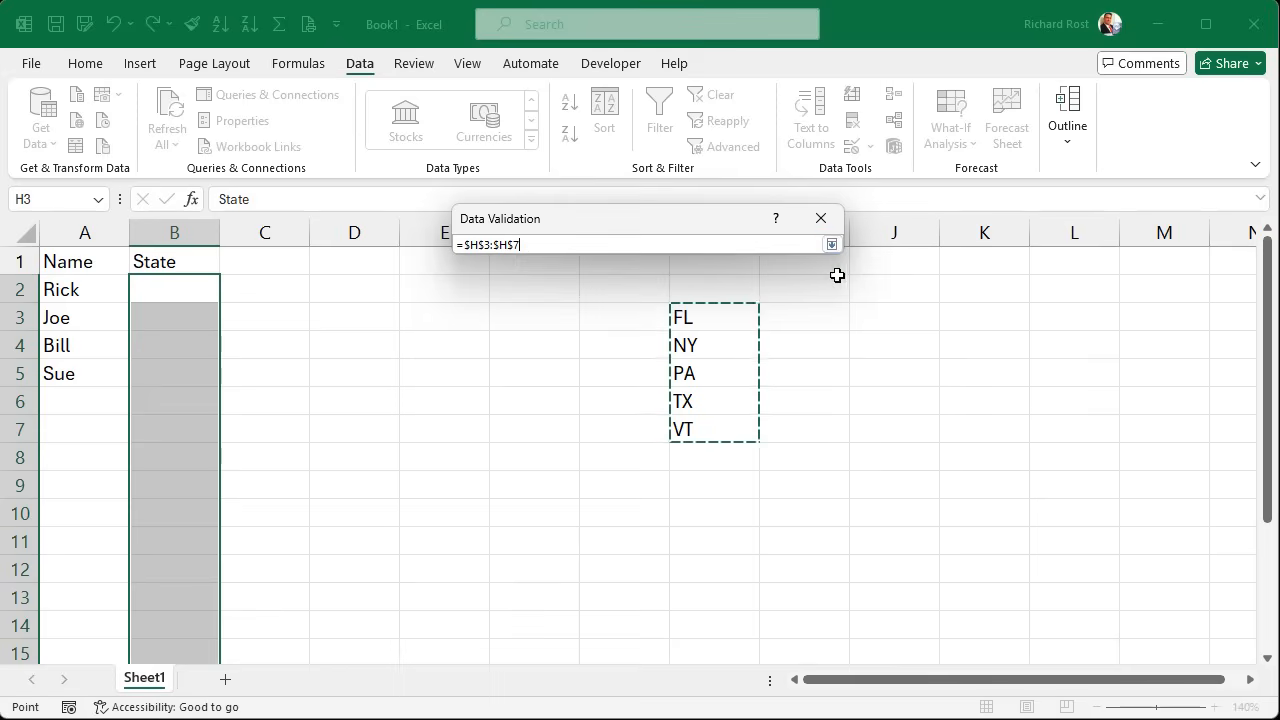
pyautogui.click(831, 244)
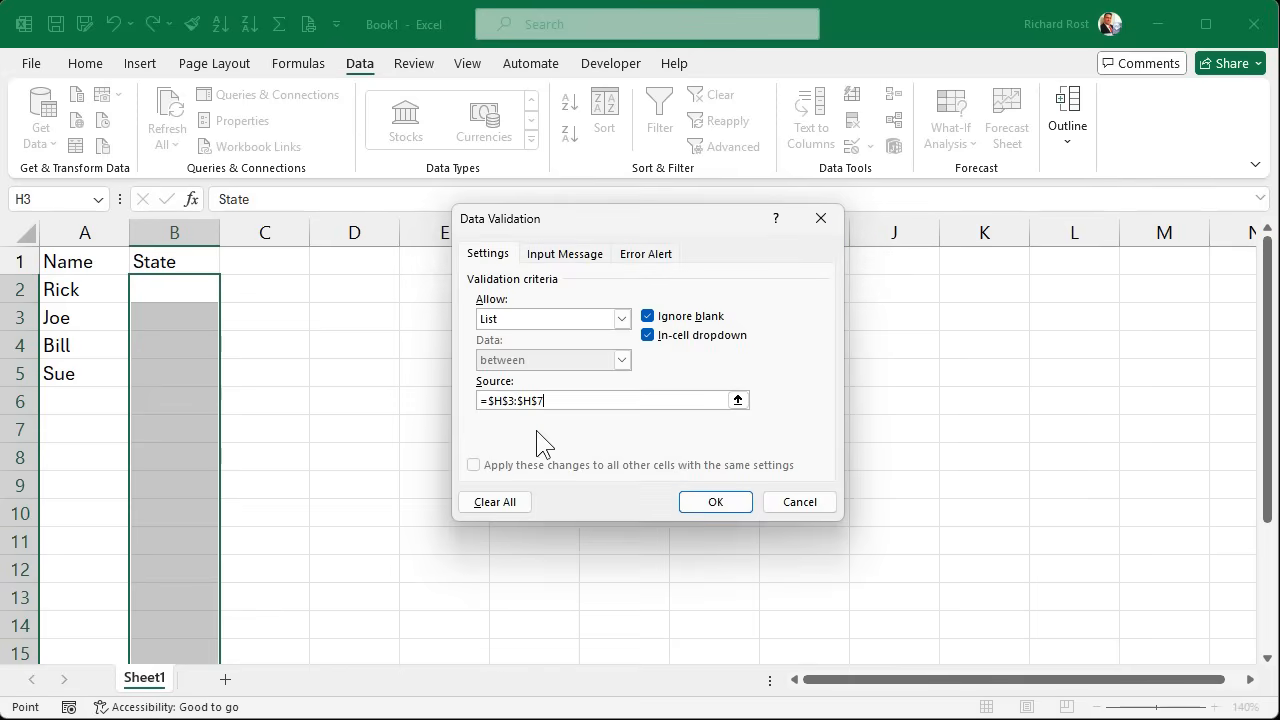
pyautogui.click(715, 502)
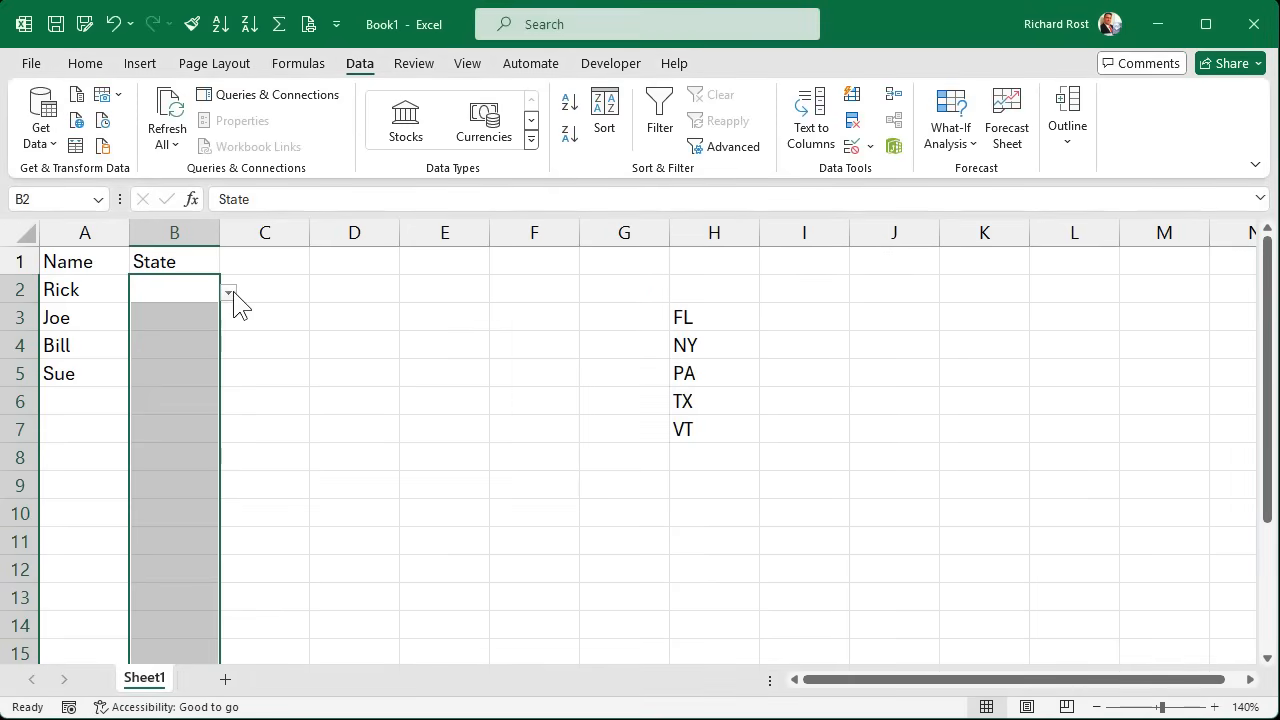
# - Pick TX, PA, FL and TX from the State dropdowns for Rick, Joe, Bill and Sue
pyautogui.click(174, 289)
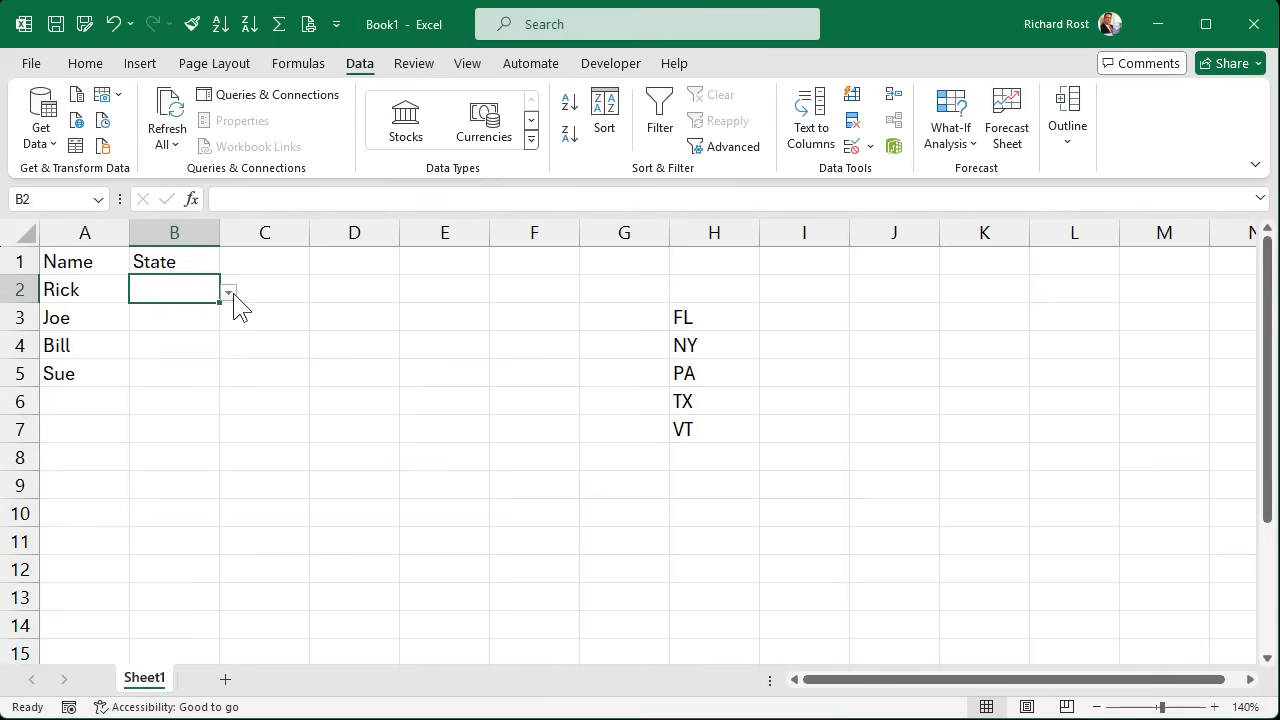
pyautogui.click(227, 290)
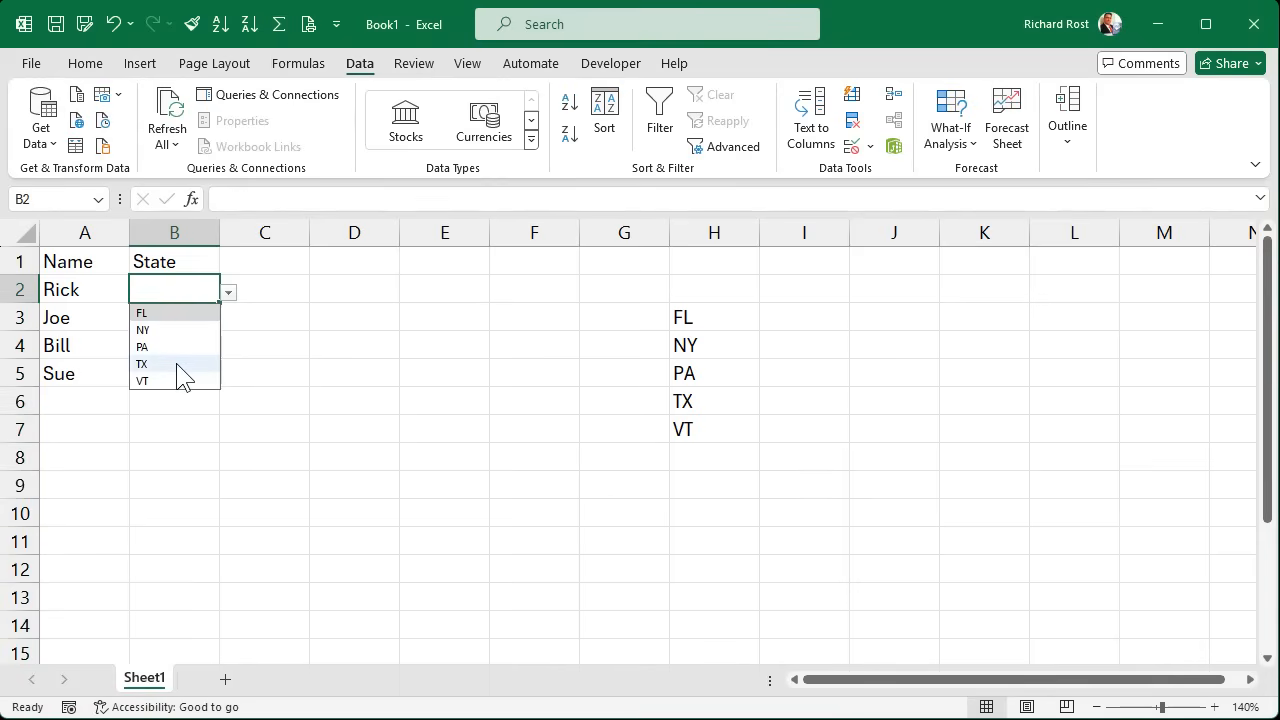
pyautogui.click(142, 363)
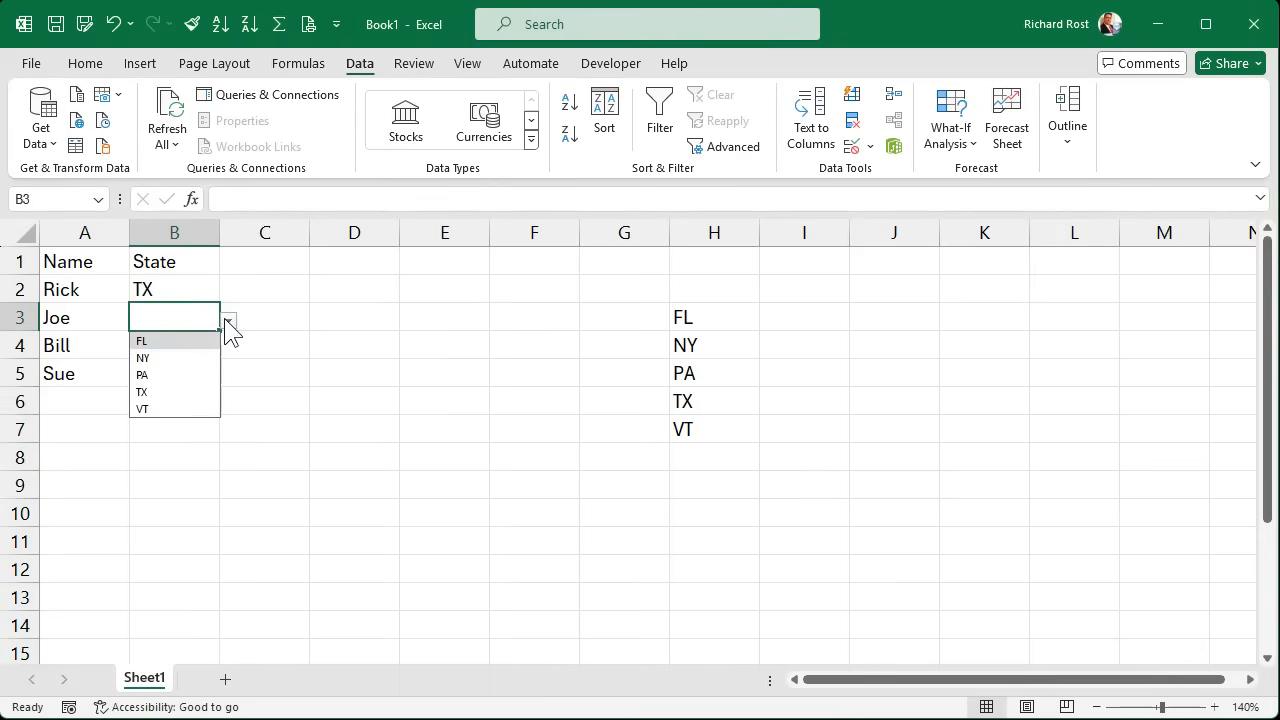
pyautogui.click(143, 374)
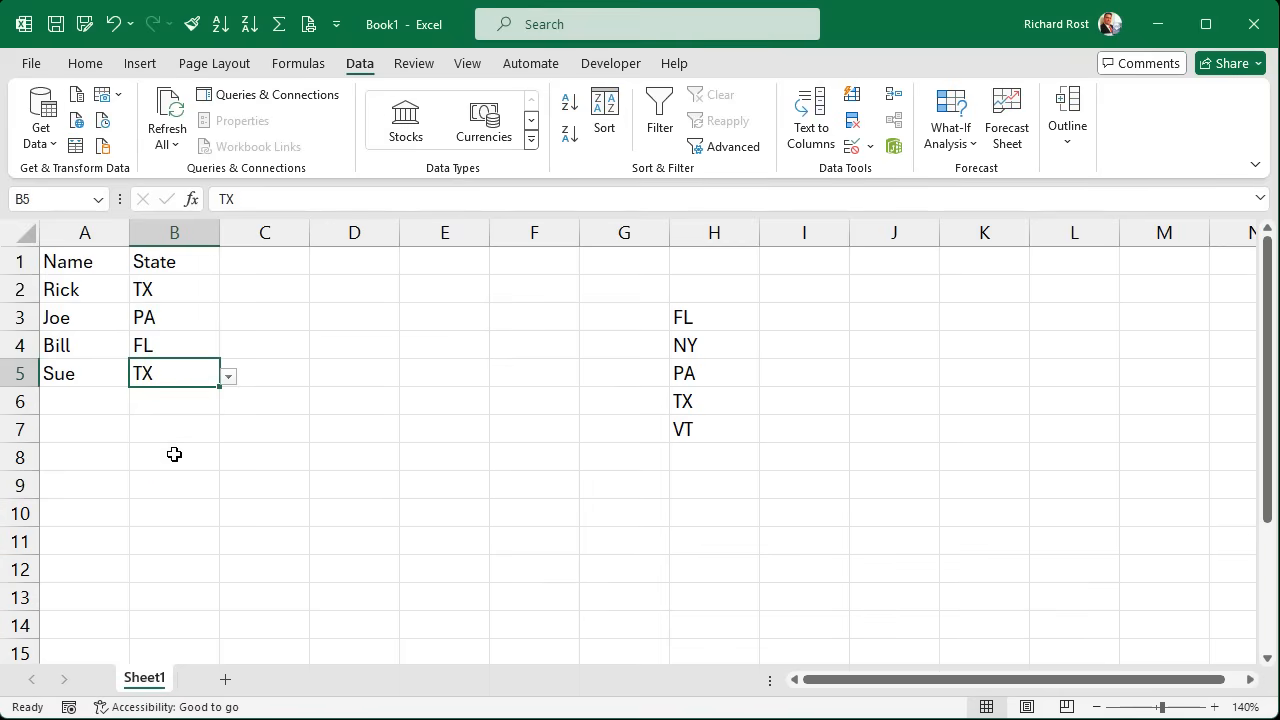
pyautogui.click(714, 456)
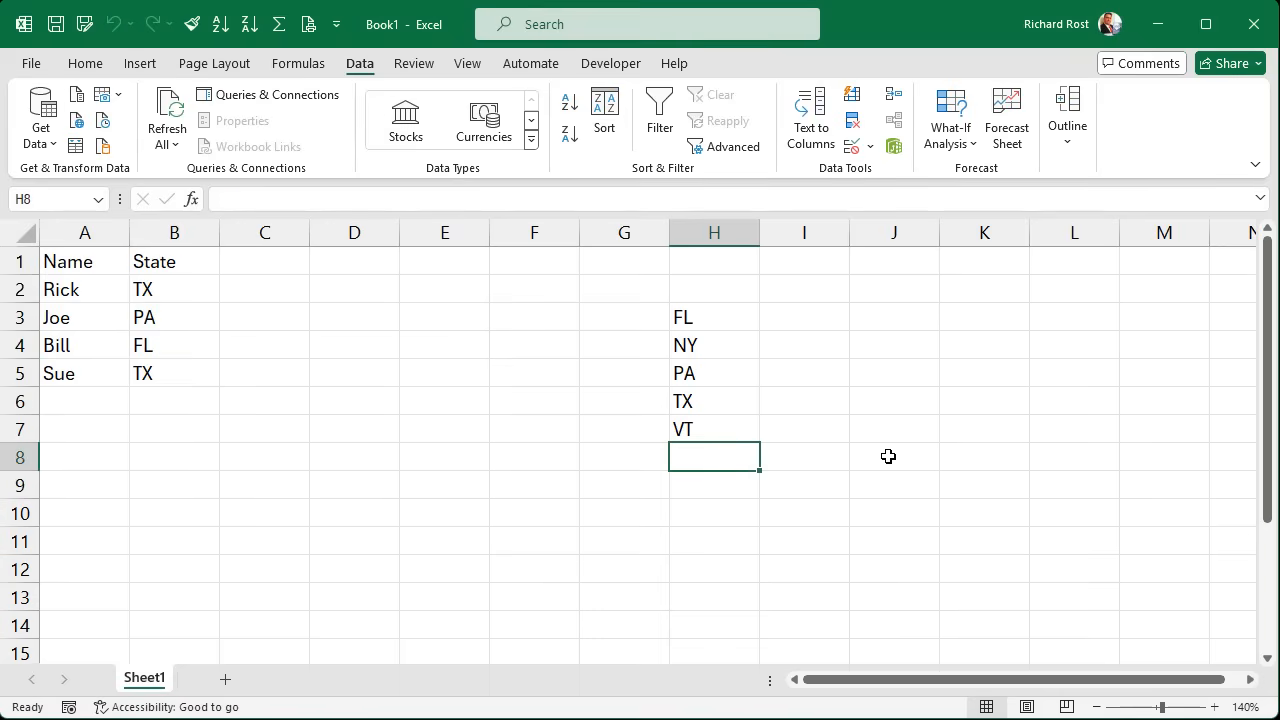
# - Append AK, NH and OR below VT, then check Rick's dropdown choices
pyautogui.write('NH')
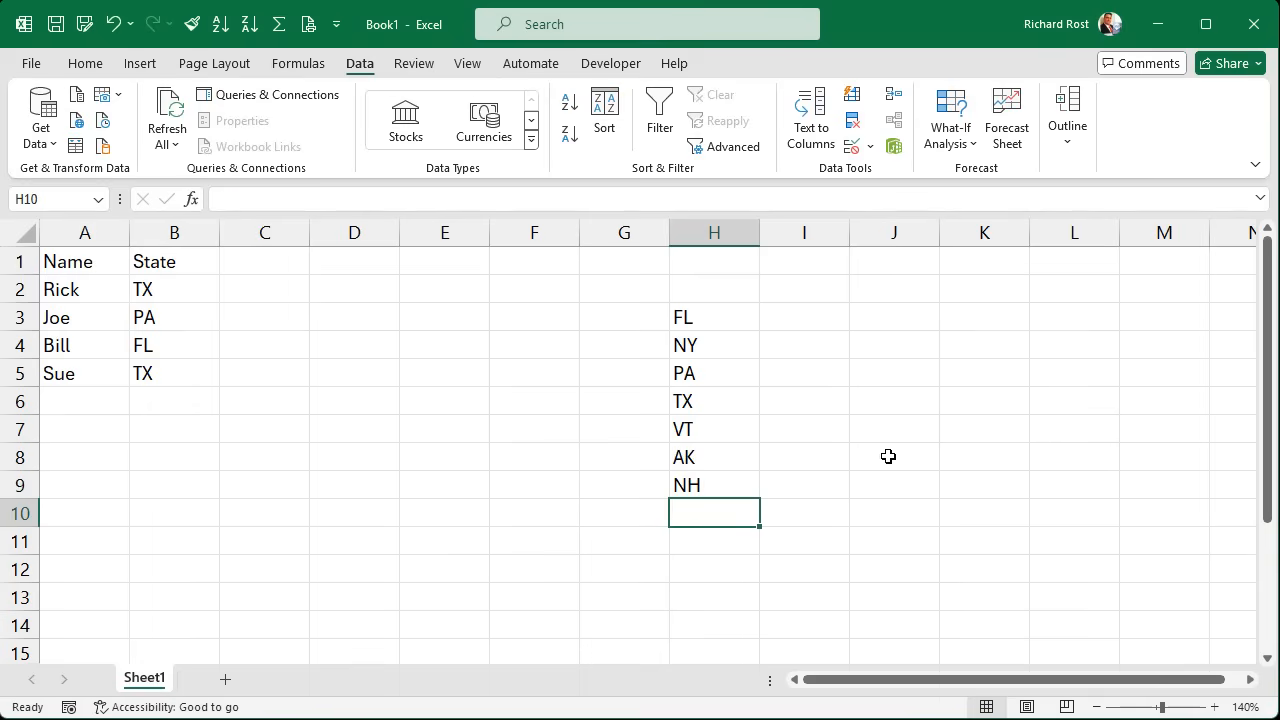
pyautogui.write('OR')
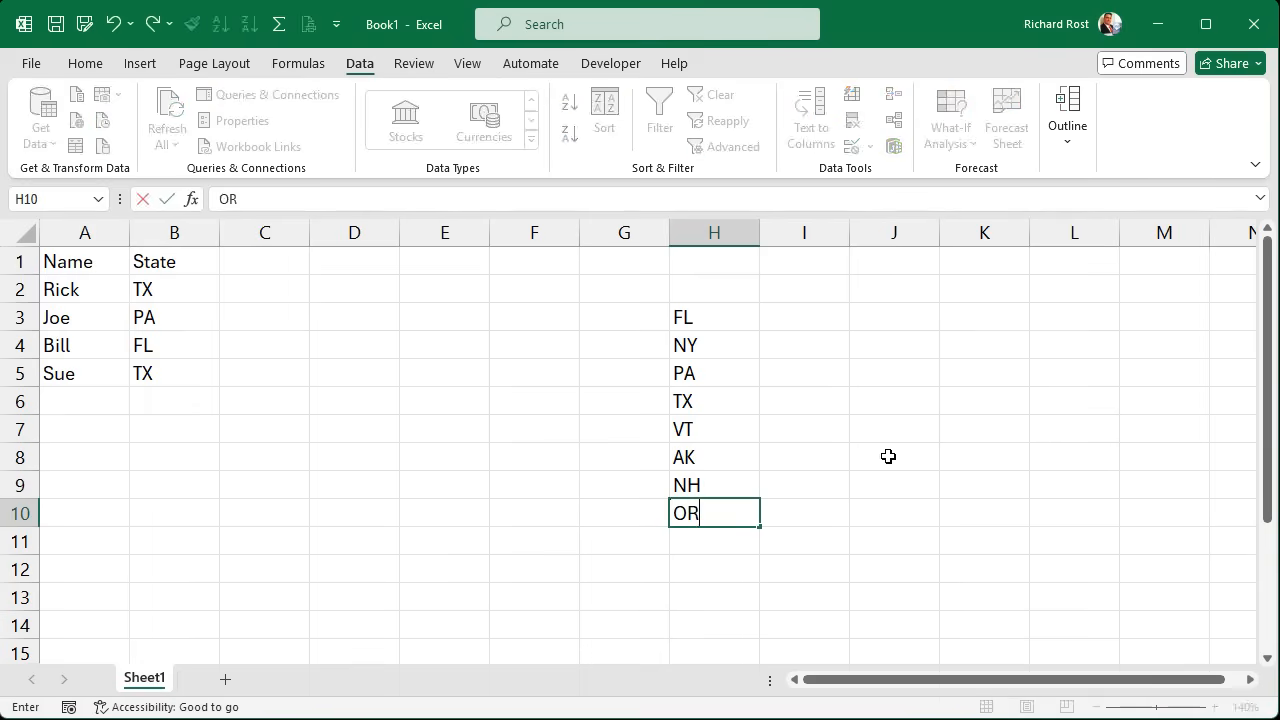
pyautogui.click(174, 289)
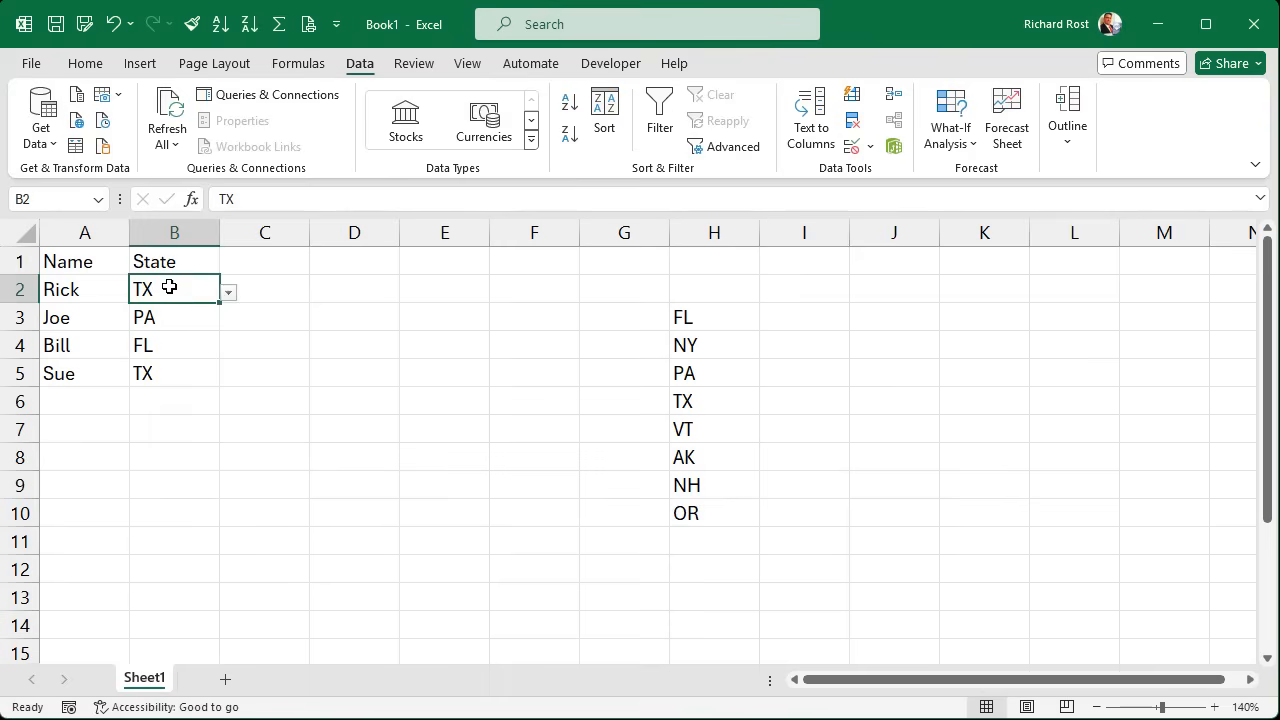
pyautogui.click(228, 291)
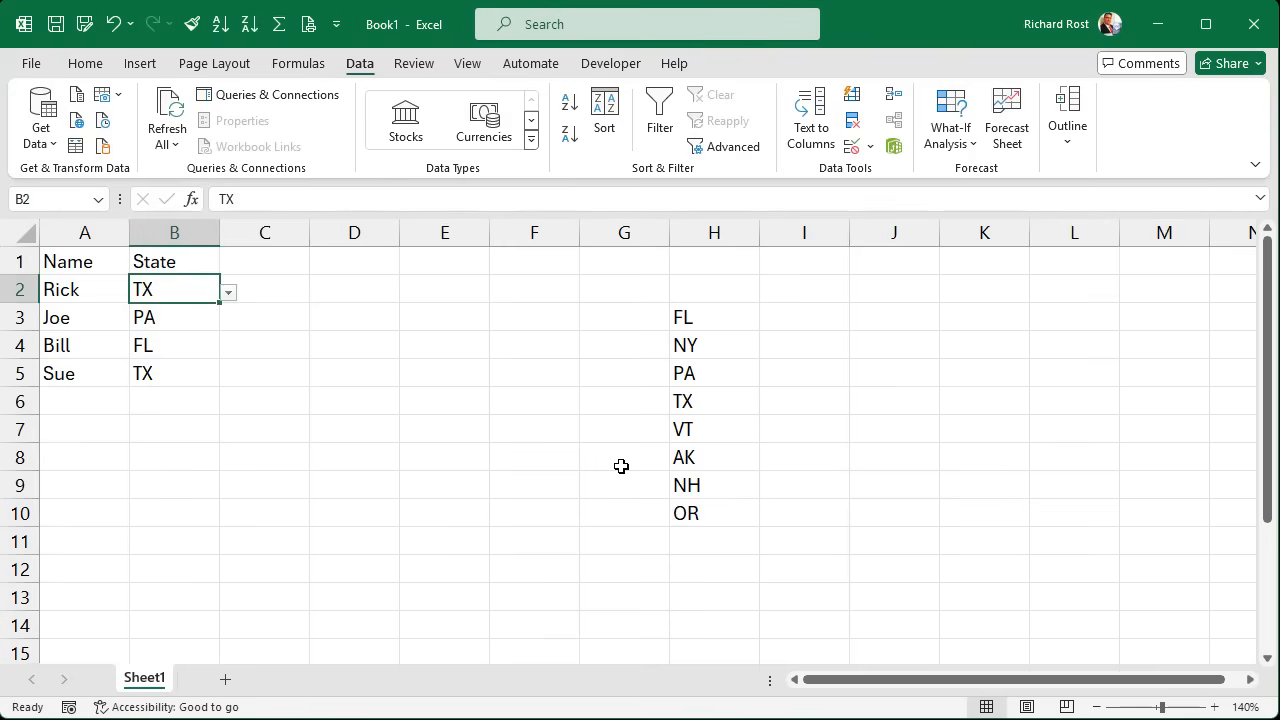
pyautogui.moveTo(705, 486)
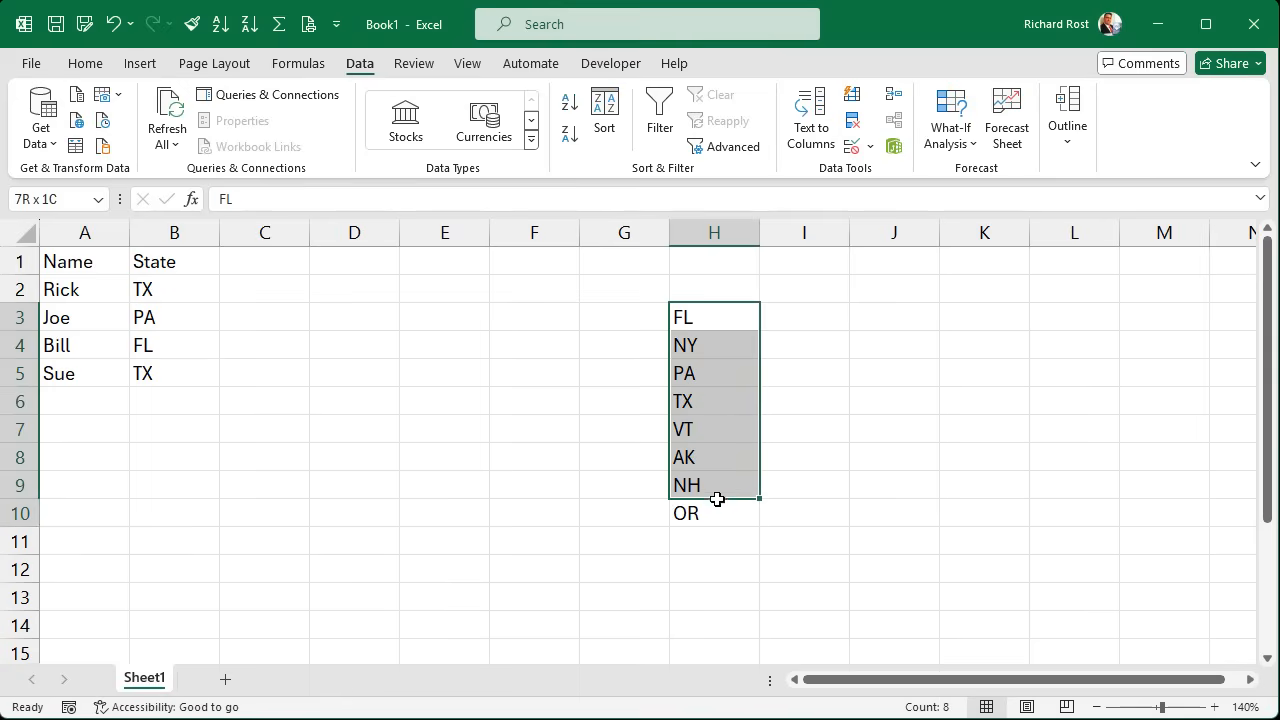
# - Deselect the state codes and select column H to shift them up to row 1
pyautogui.click(803, 428)
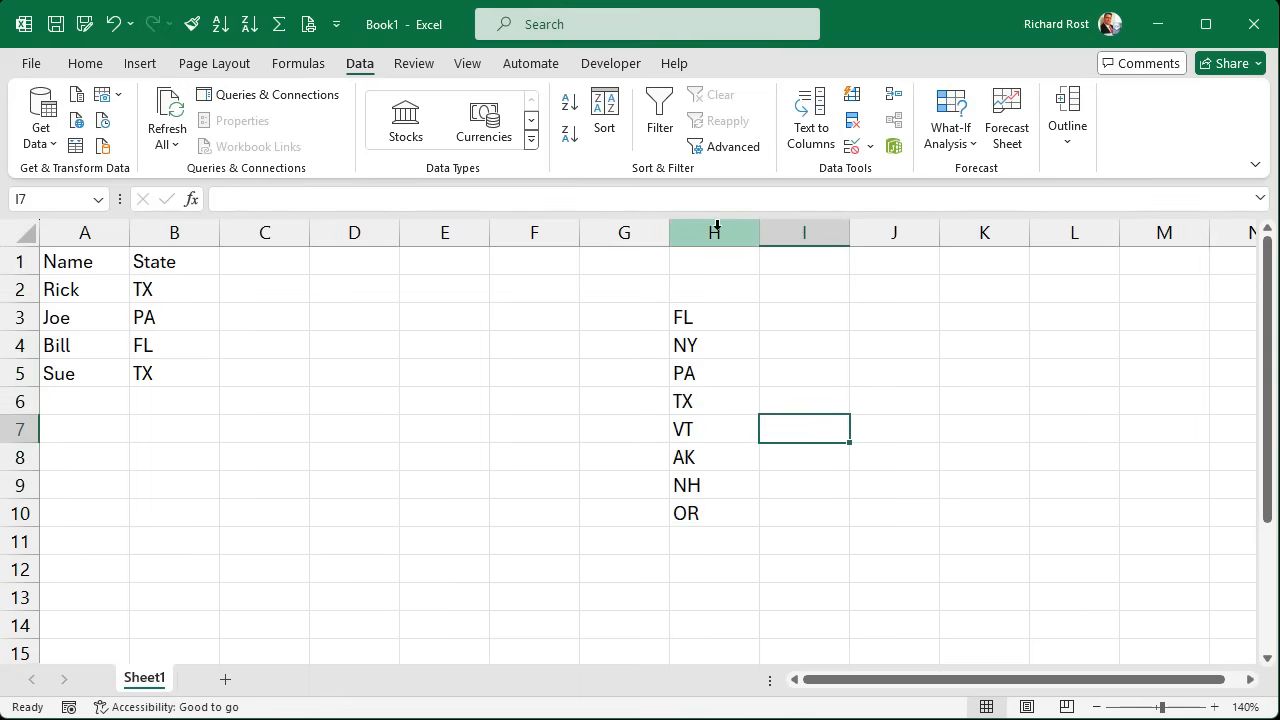
pyautogui.click(894, 344)
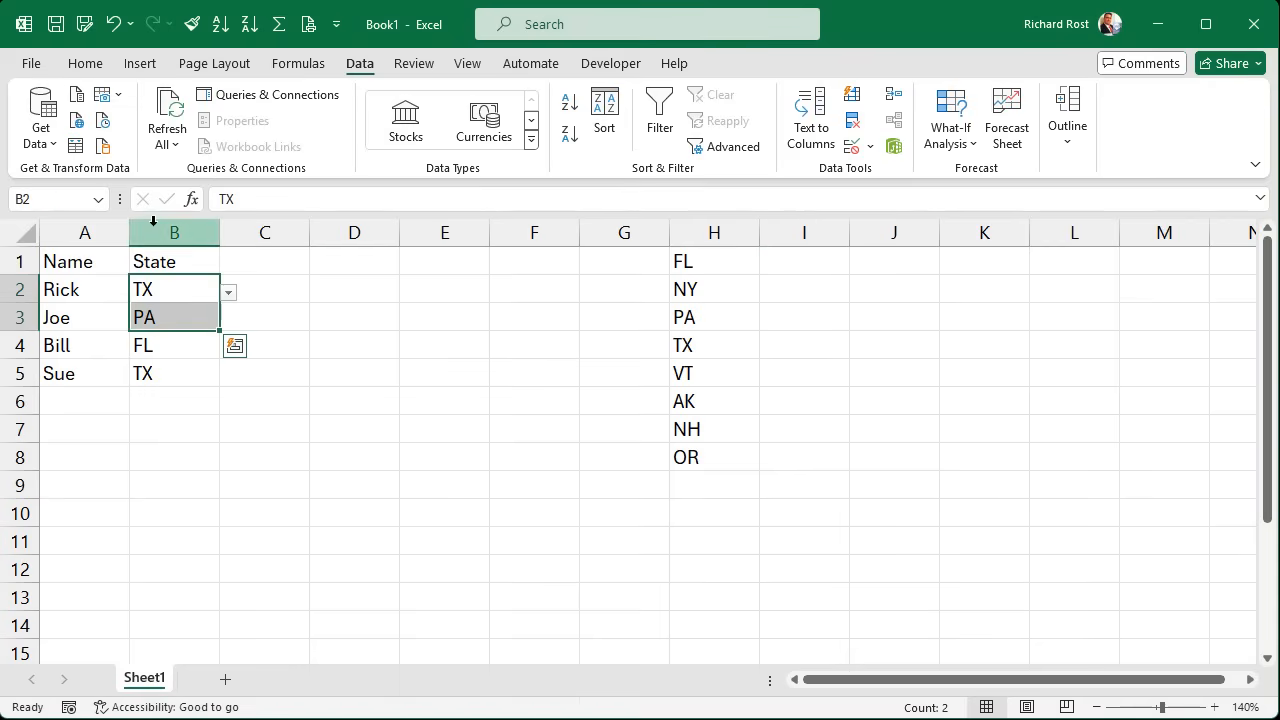
# - Delete the TX, PA, FL, TX entries from column B, leaving the column selected
pyautogui.click(174, 232)
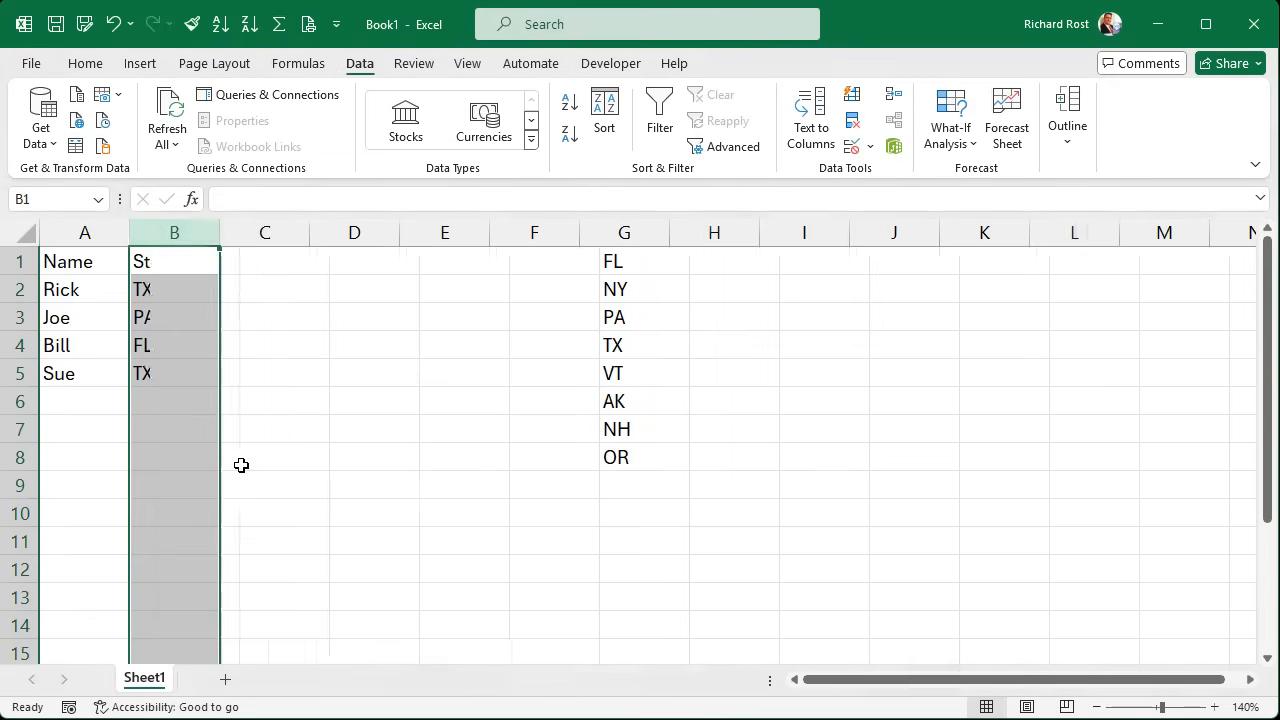
pyautogui.press('Delete')
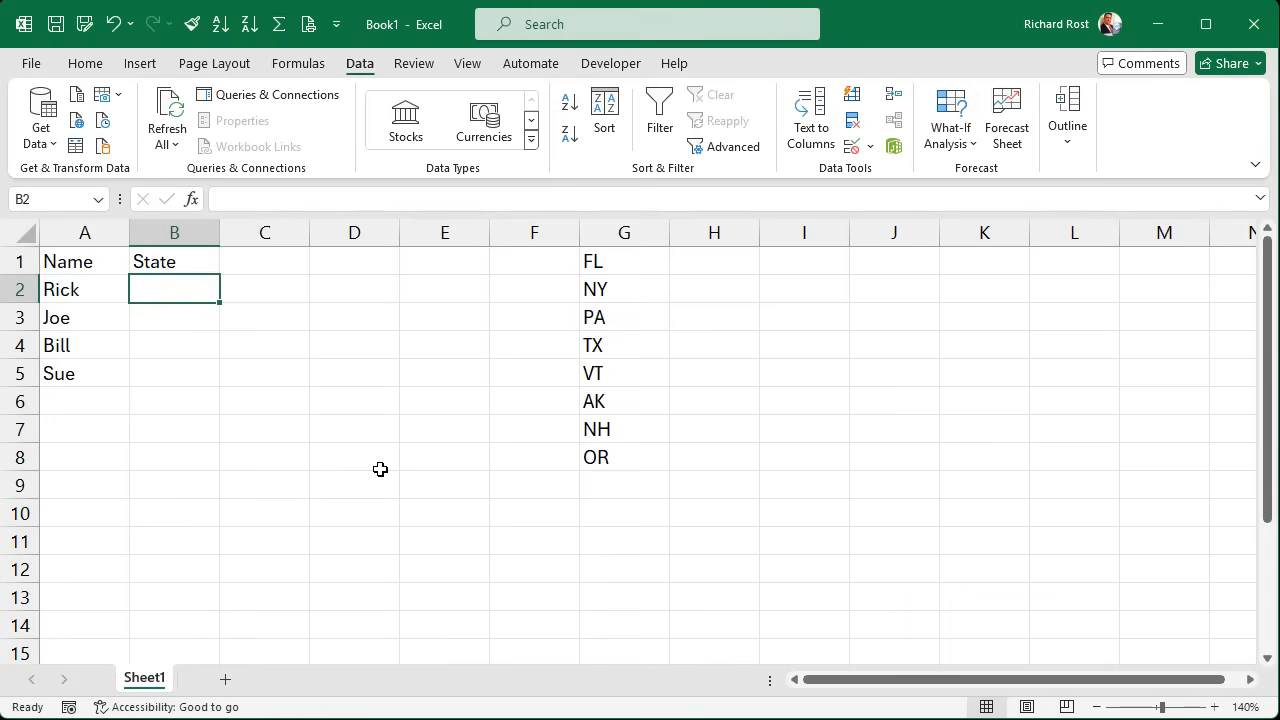
pyautogui.click(174, 232)
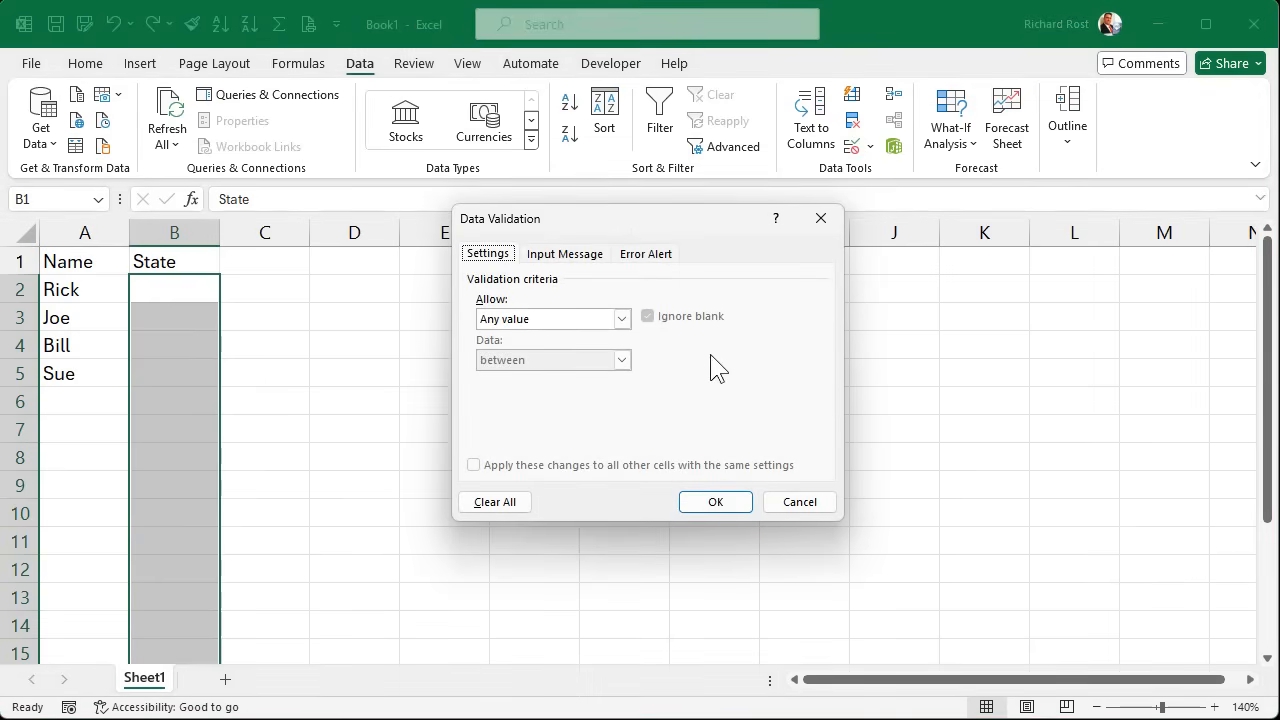
# - Set column B's validation to a List sourced from all of column G
pyautogui.click(552, 318)
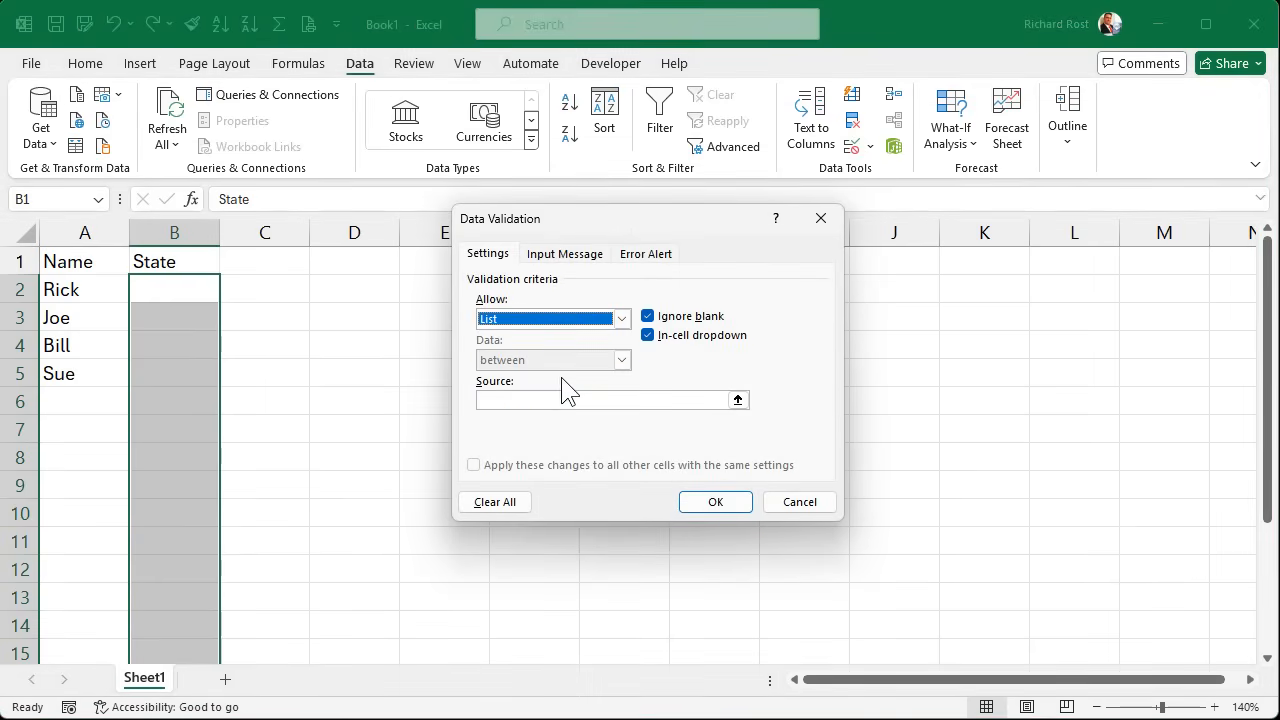
pyautogui.click(737, 399)
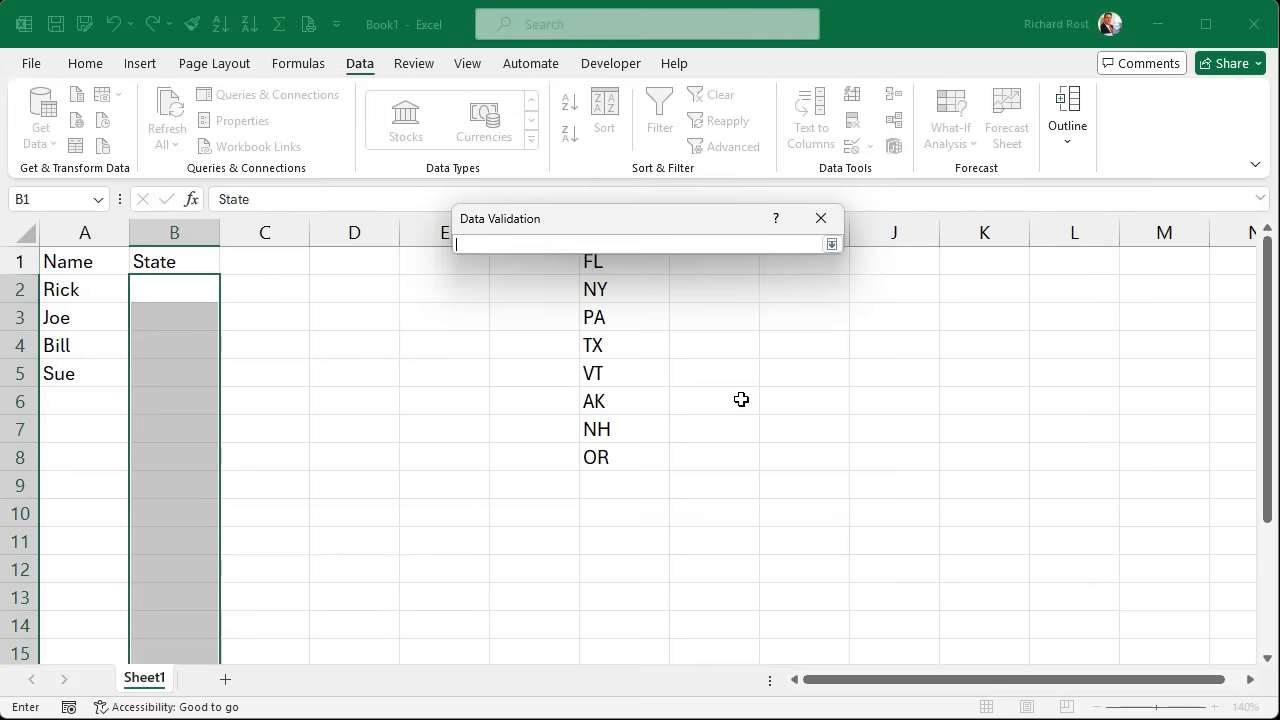
pyautogui.moveTo(640, 218); pyautogui.dragTo(955, 313)
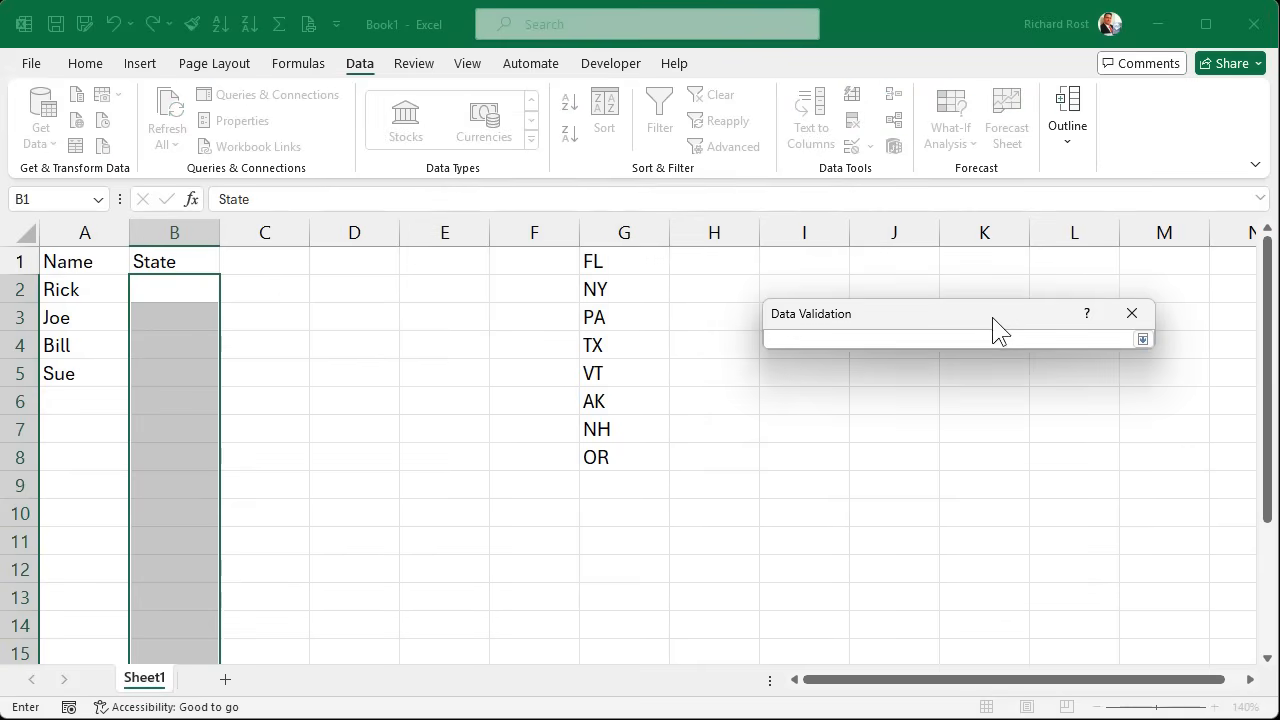
pyautogui.click(624, 232)
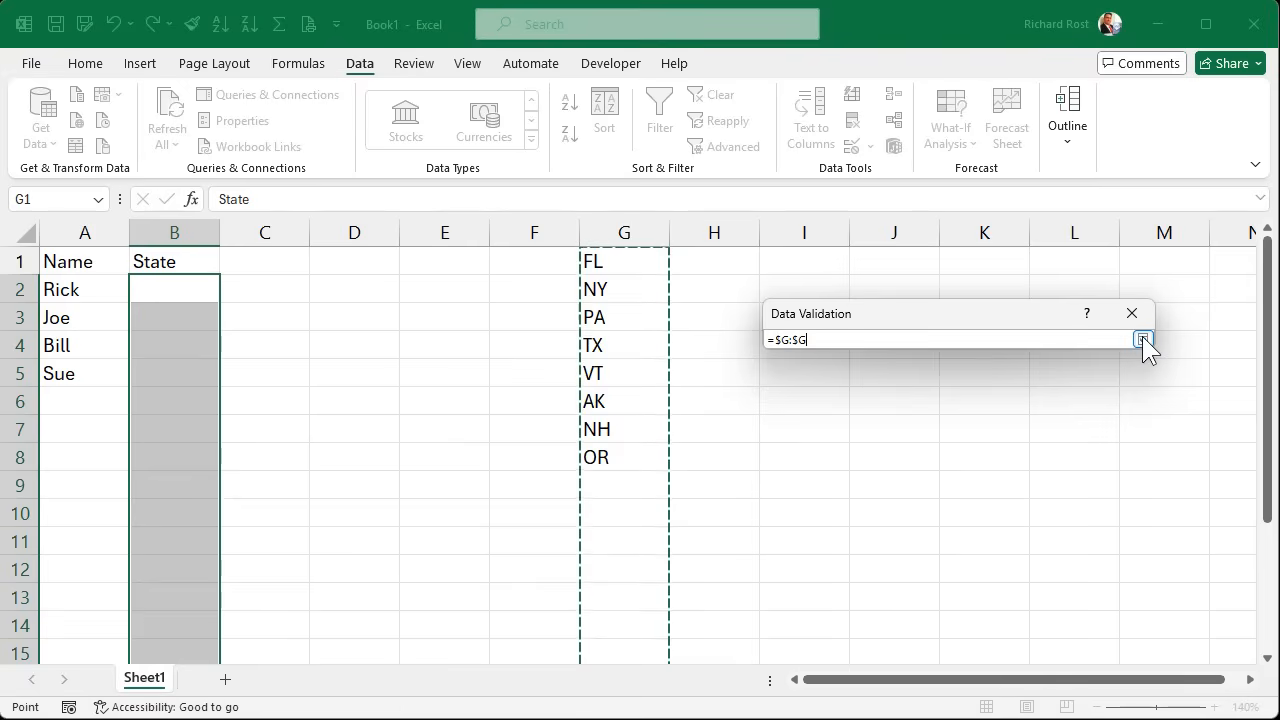
pyautogui.click(1142, 339)
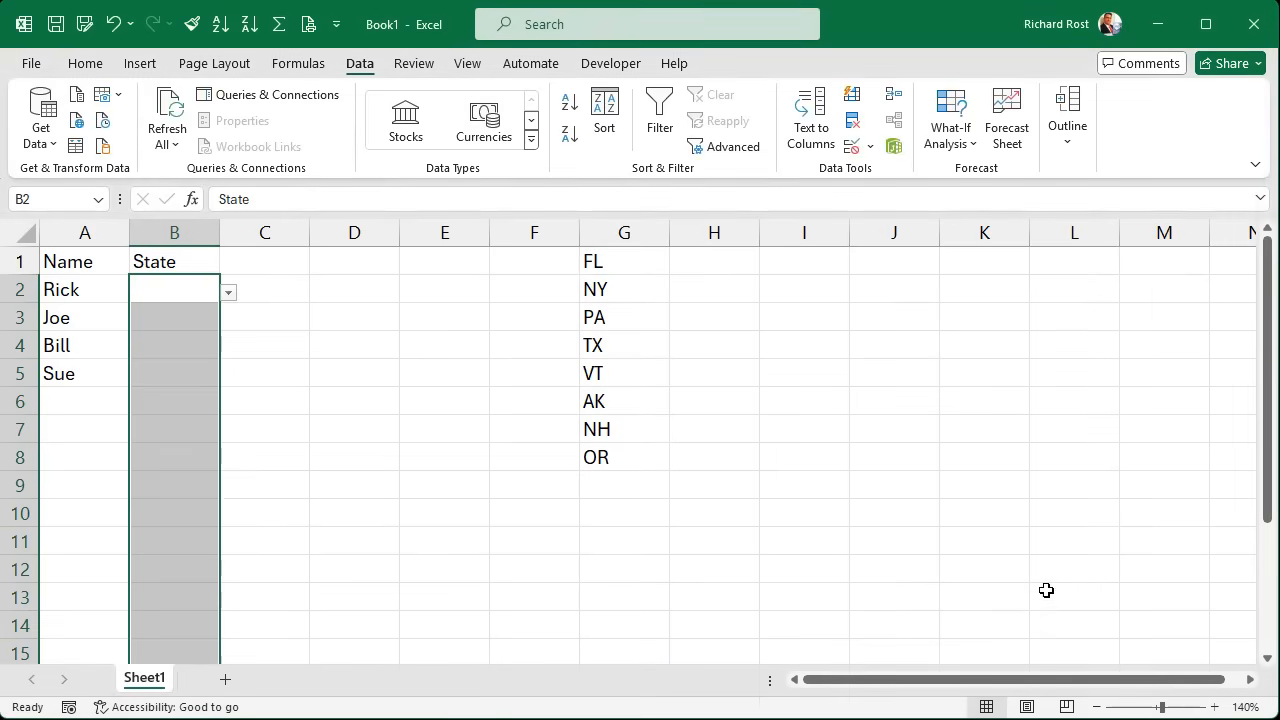
# - Pick PA for Rick and NH for Joe from the State dropdowns
pyautogui.click(227, 291)
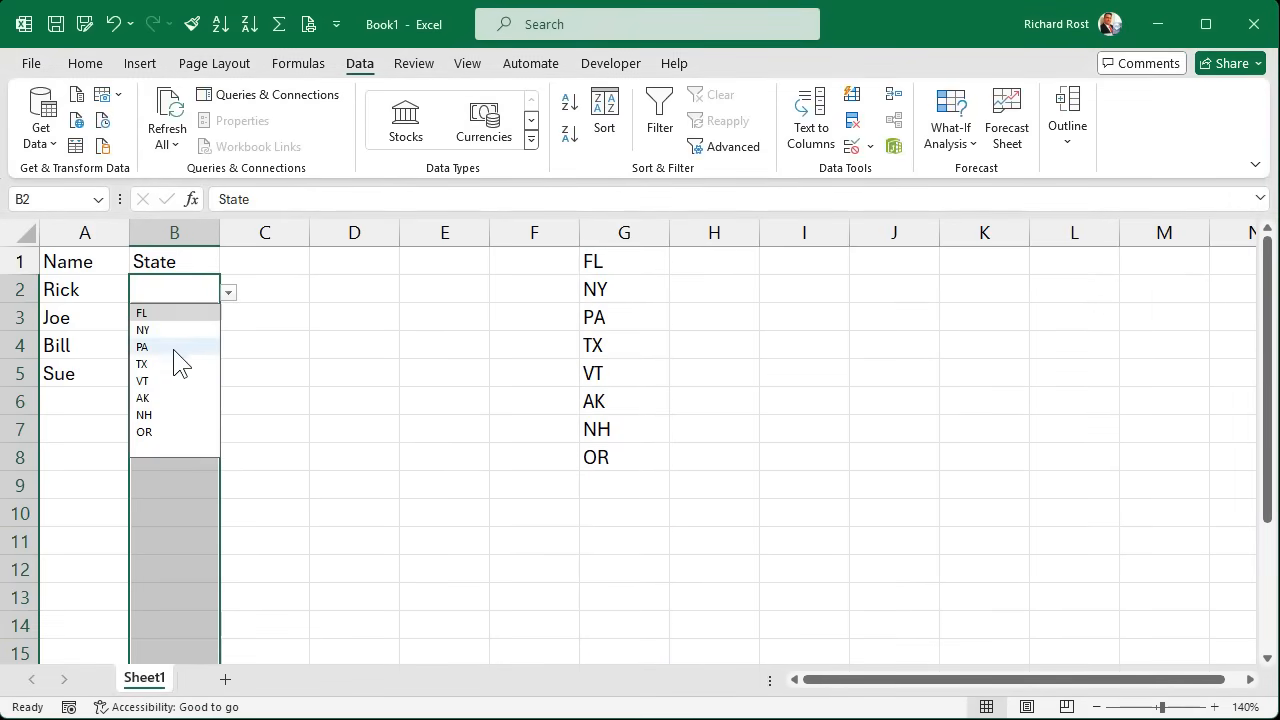
pyautogui.click(142, 346)
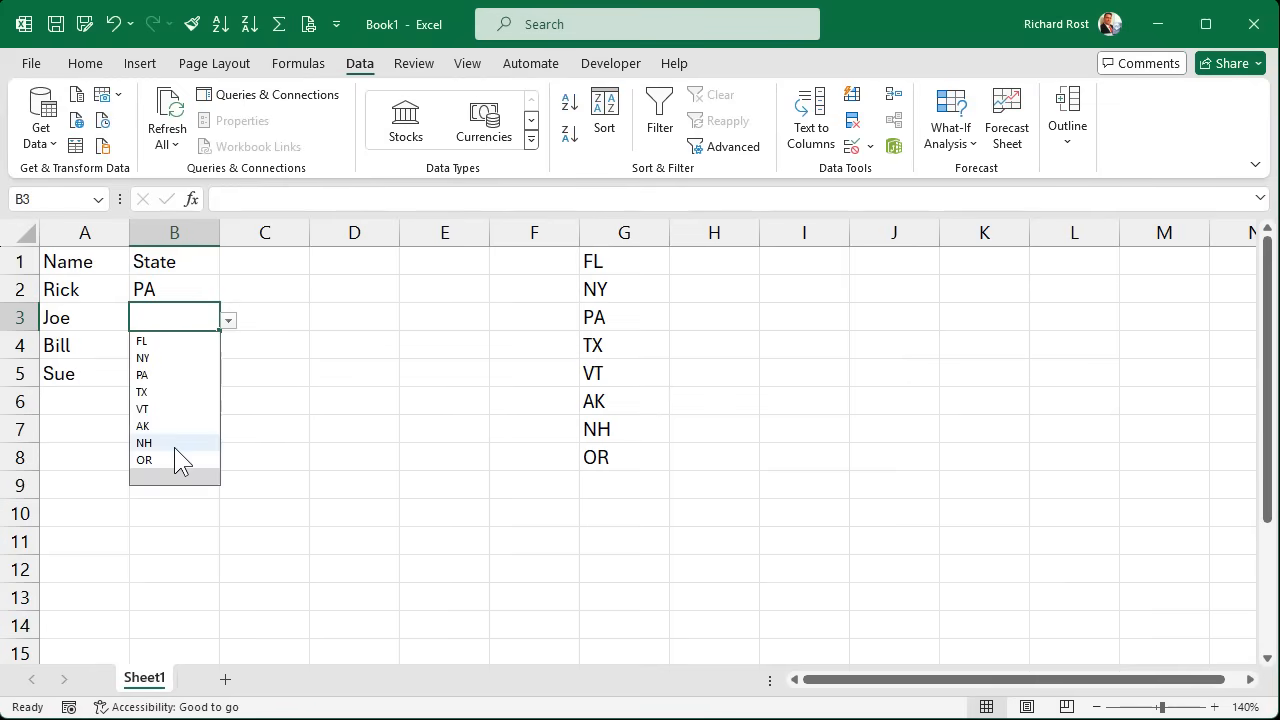
pyautogui.click(144, 442)
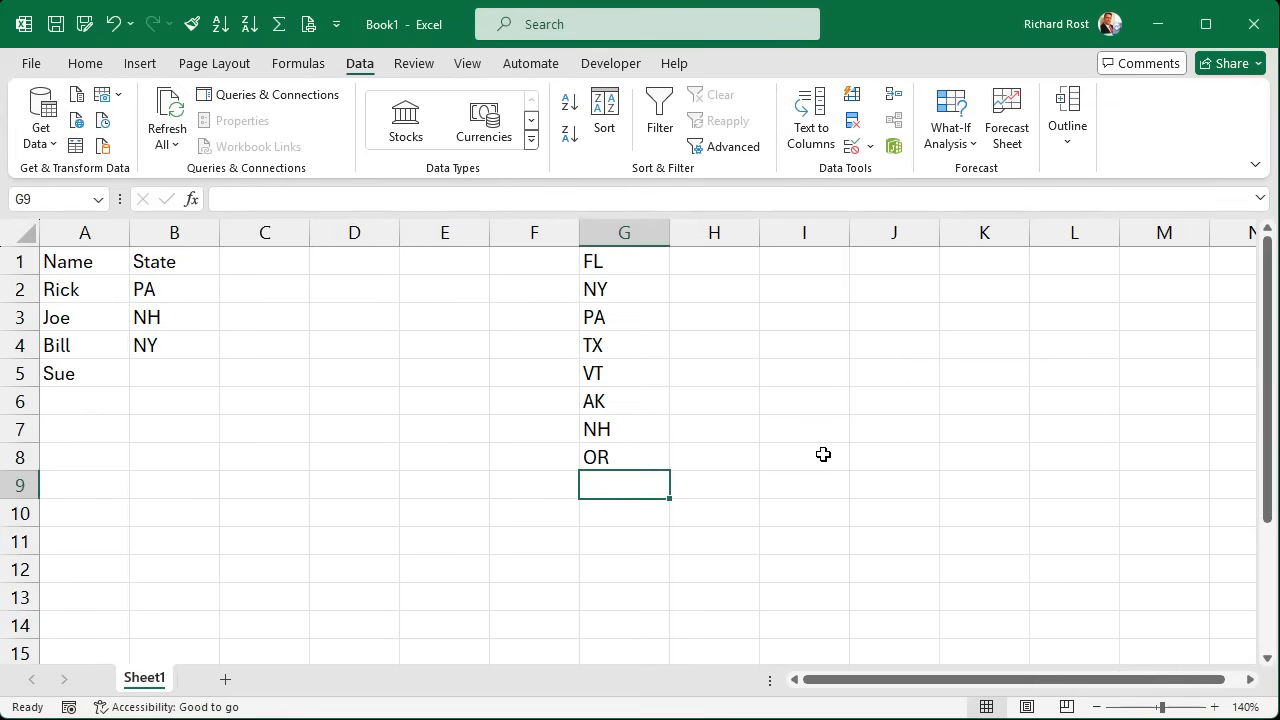
# - Add KY to the column G code list and choose KY as Sue's state
pyautogui.write('KY')
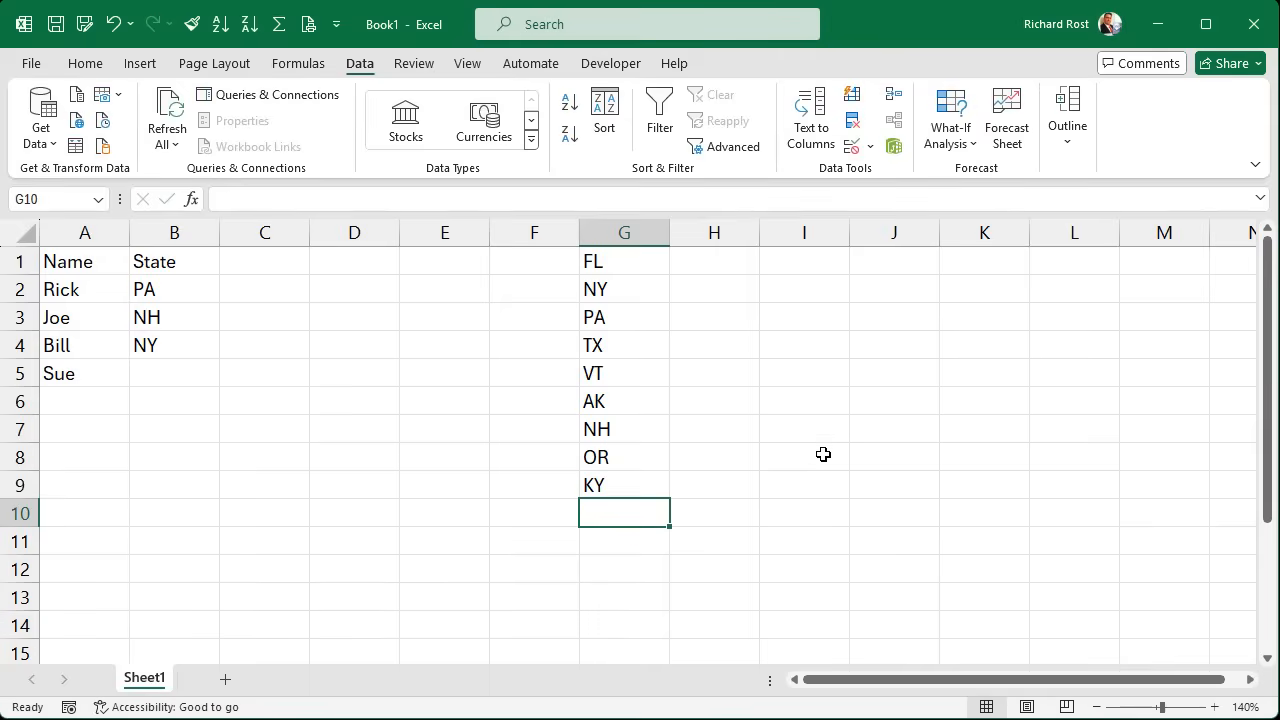
pyautogui.click(228, 373)
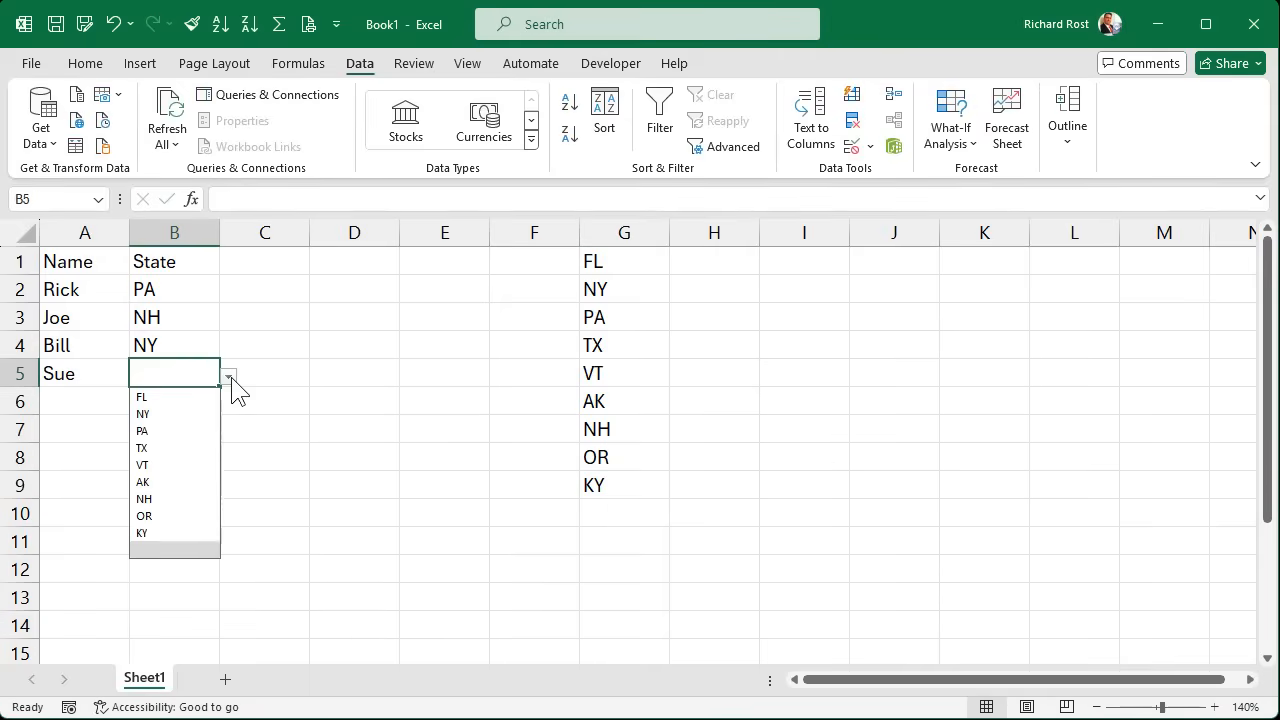
pyautogui.moveTo(170, 543)
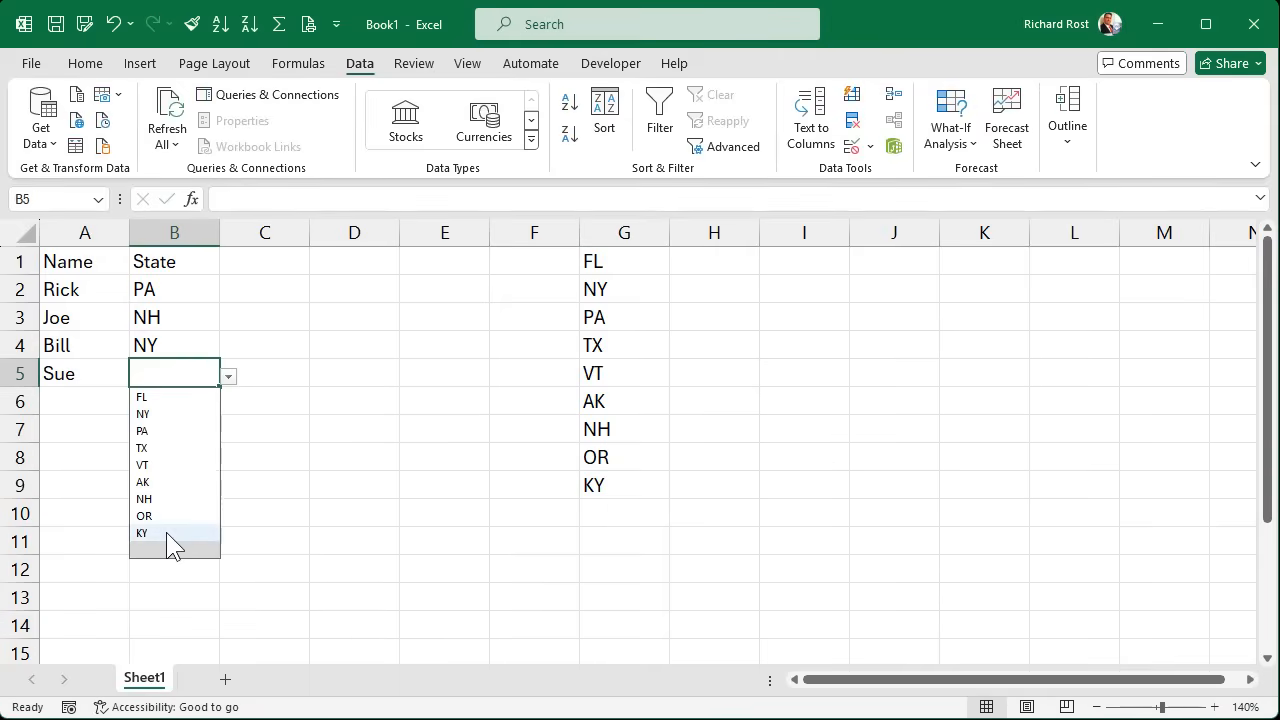
pyautogui.click(142, 532)
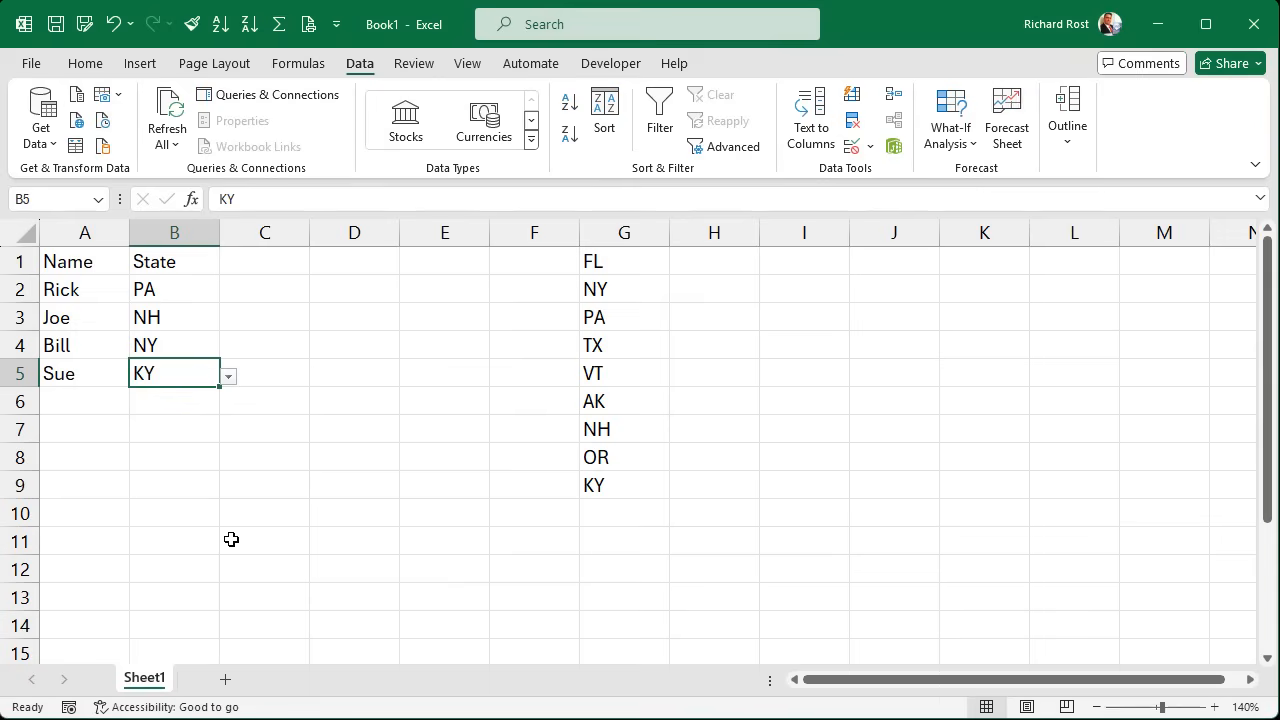
pyautogui.click(624, 232)
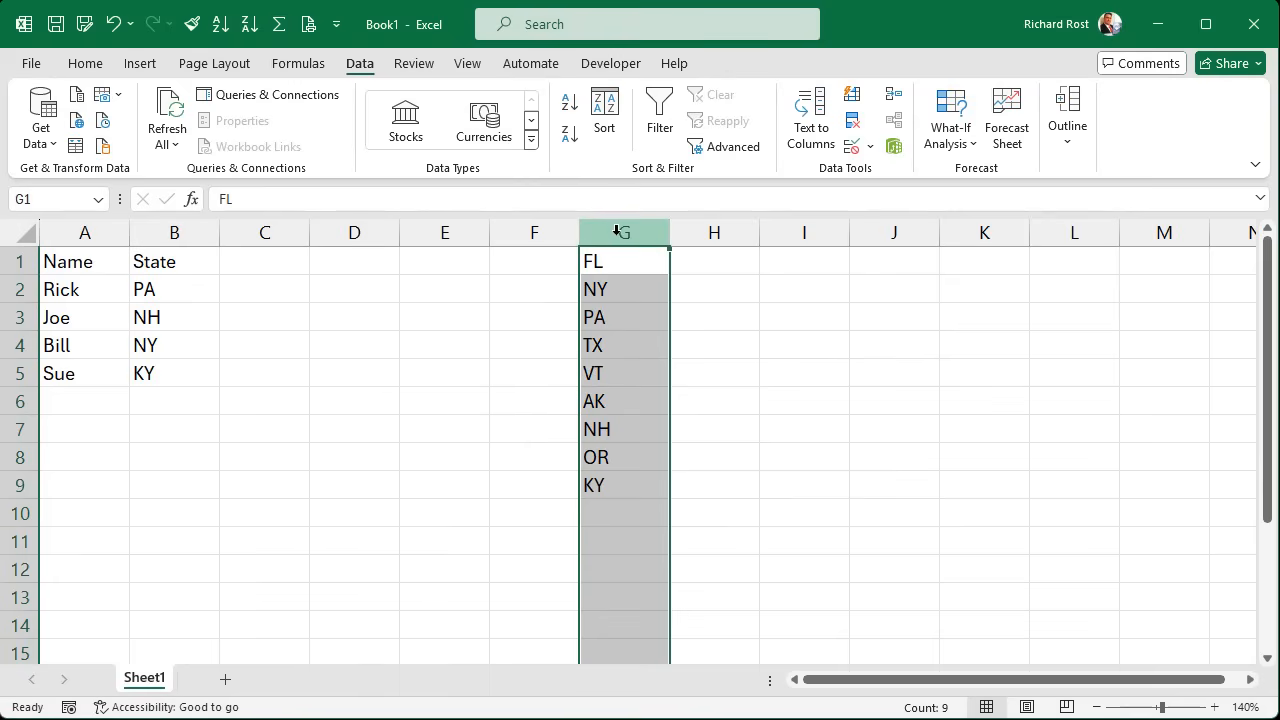
# - Sort column G's state codes A to Z: AK, FL, KY, NH, NY, OR, PA, TX, VT
pyautogui.click(218, 25)
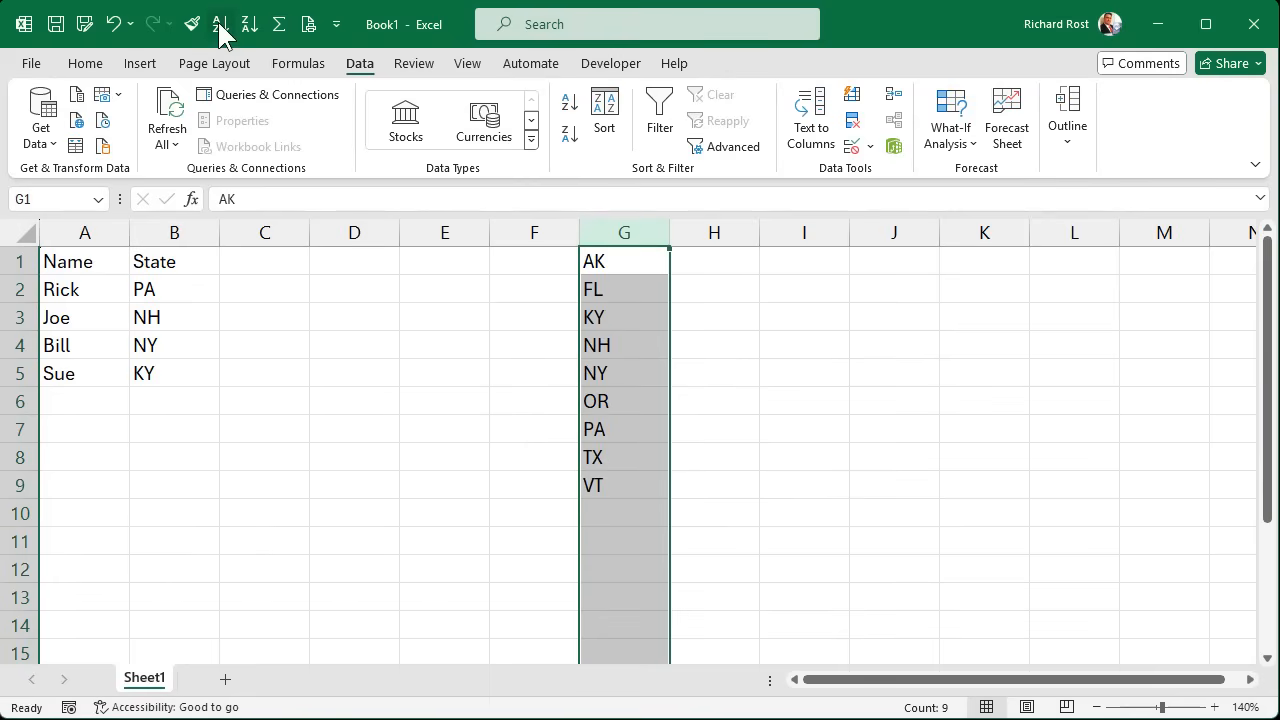
pyautogui.click(229, 318)
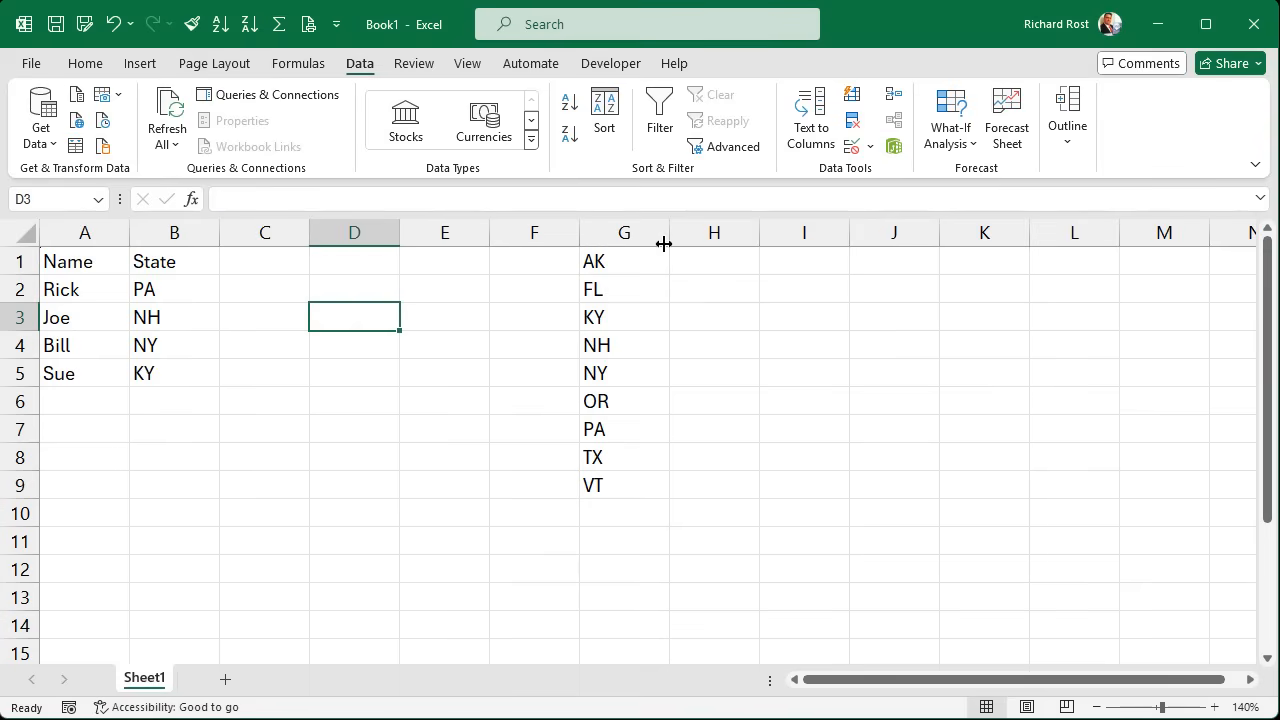
pyautogui.click(624, 232)
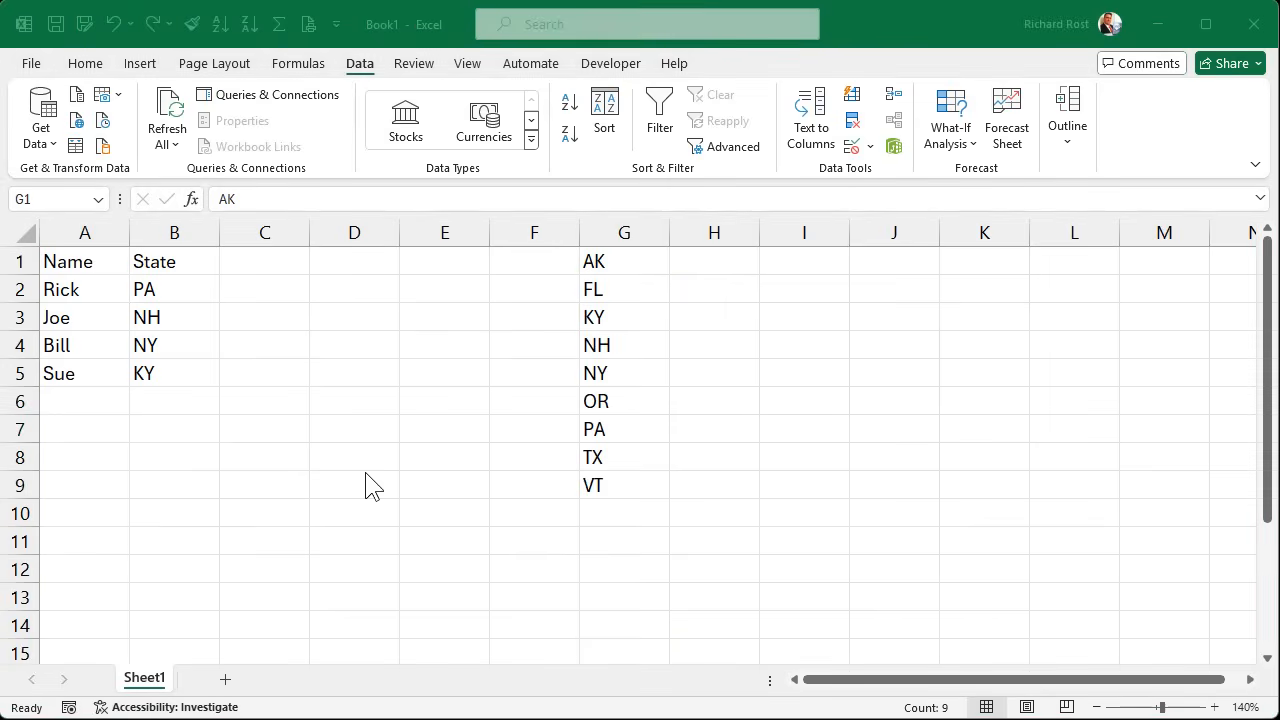
pyautogui.moveTo(227, 687)
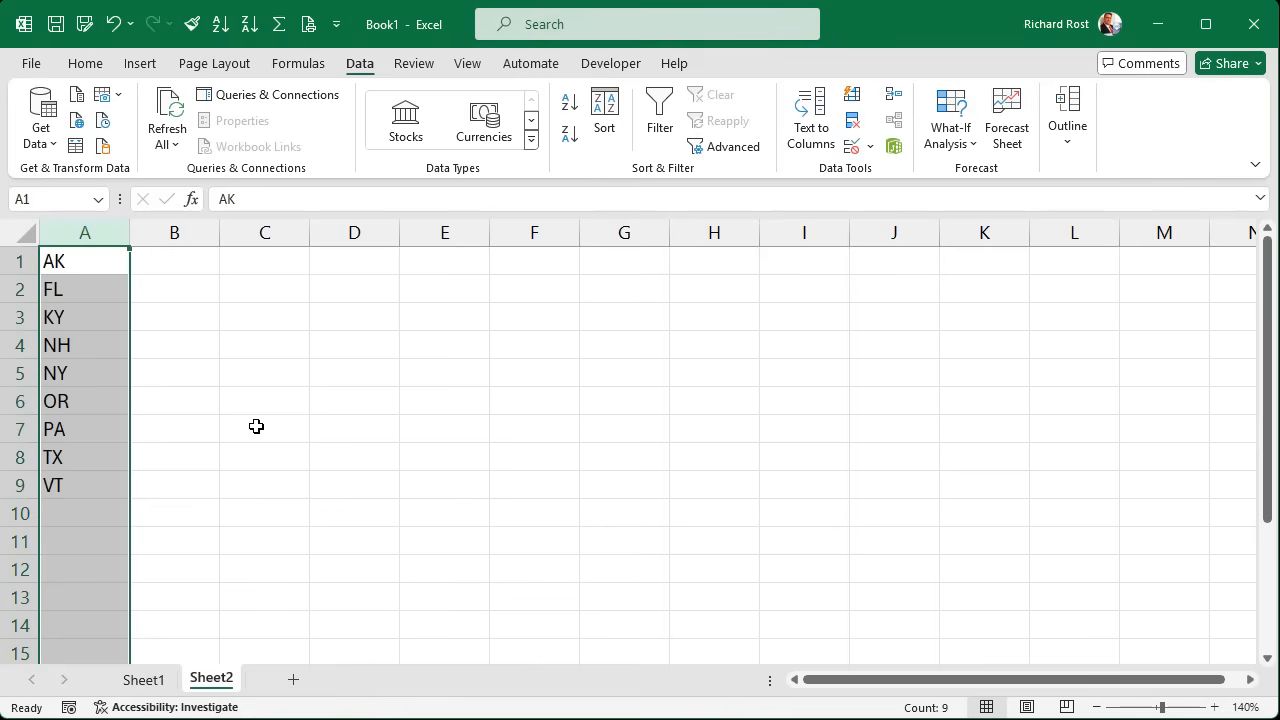
# - Confirm column G on Sheet1 is empty and the state codes now sit on Sheet2
pyautogui.click(142, 679)
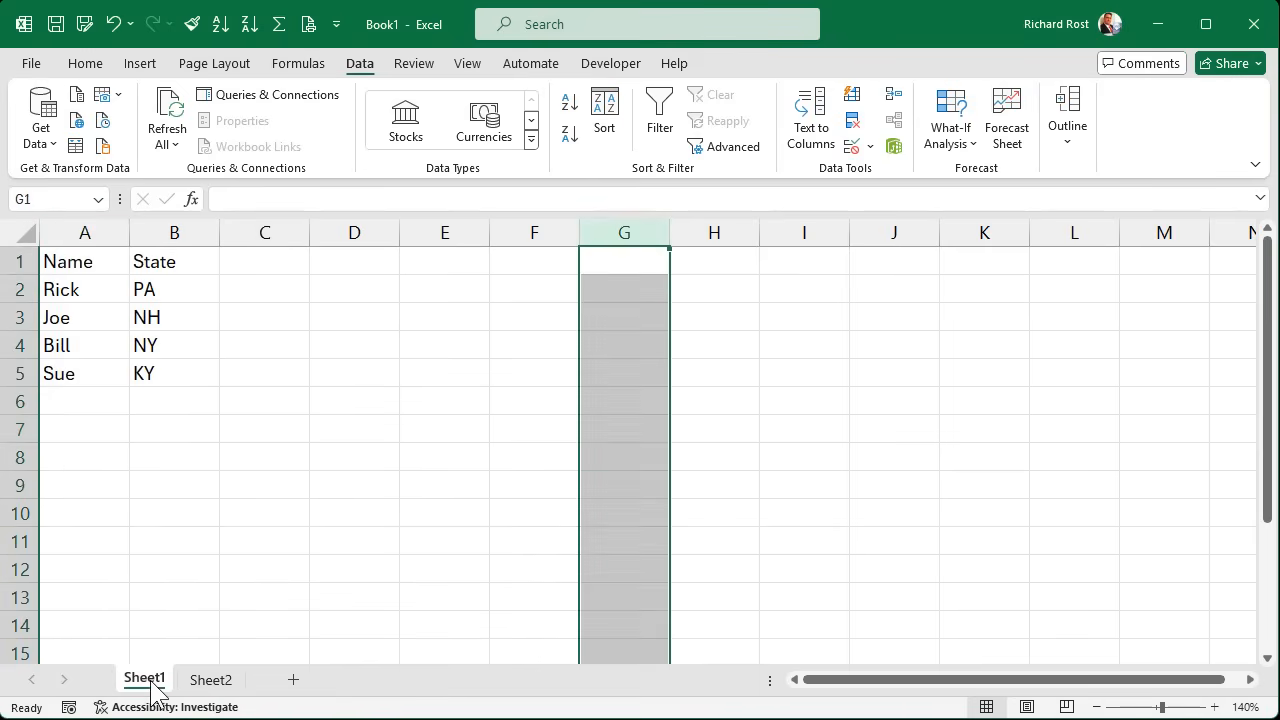
pyautogui.click(623, 372)
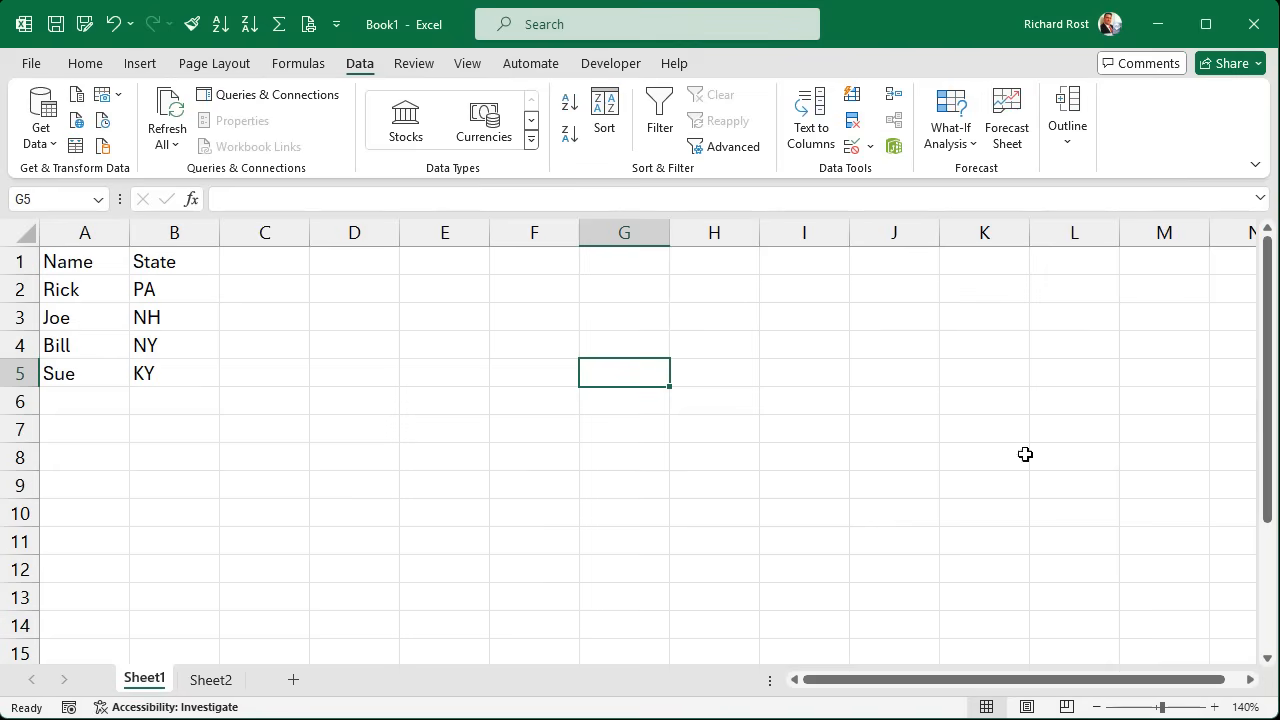
pyautogui.click(211, 679)
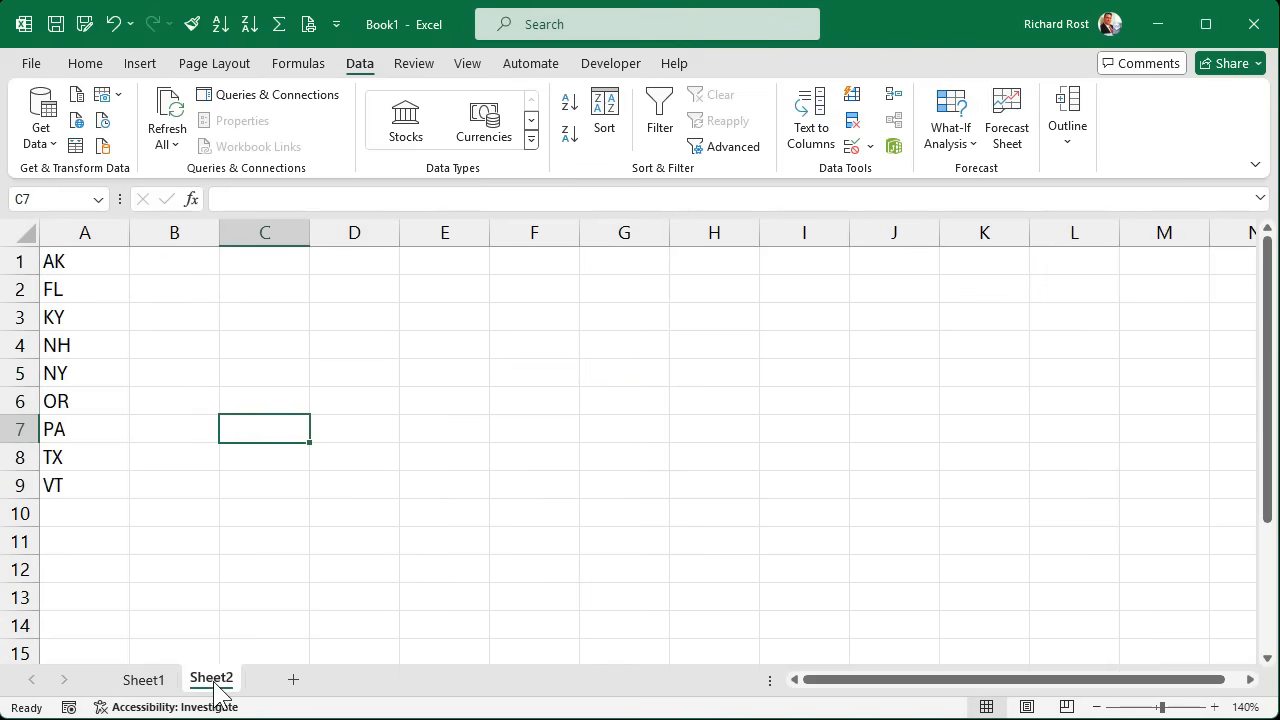
pyautogui.click(141, 679)
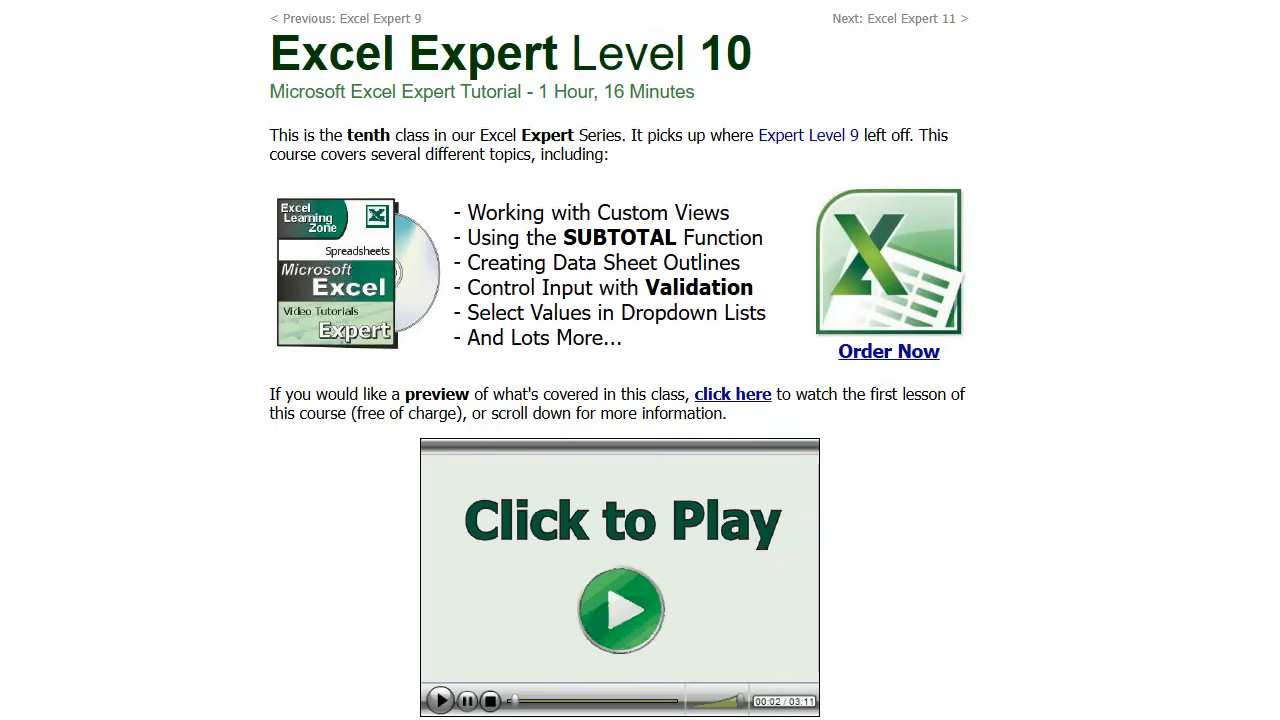
# - Highlight '10' in the course title and read down to the Cascading Dropdown Lists description
pyautogui.click(620, 609)
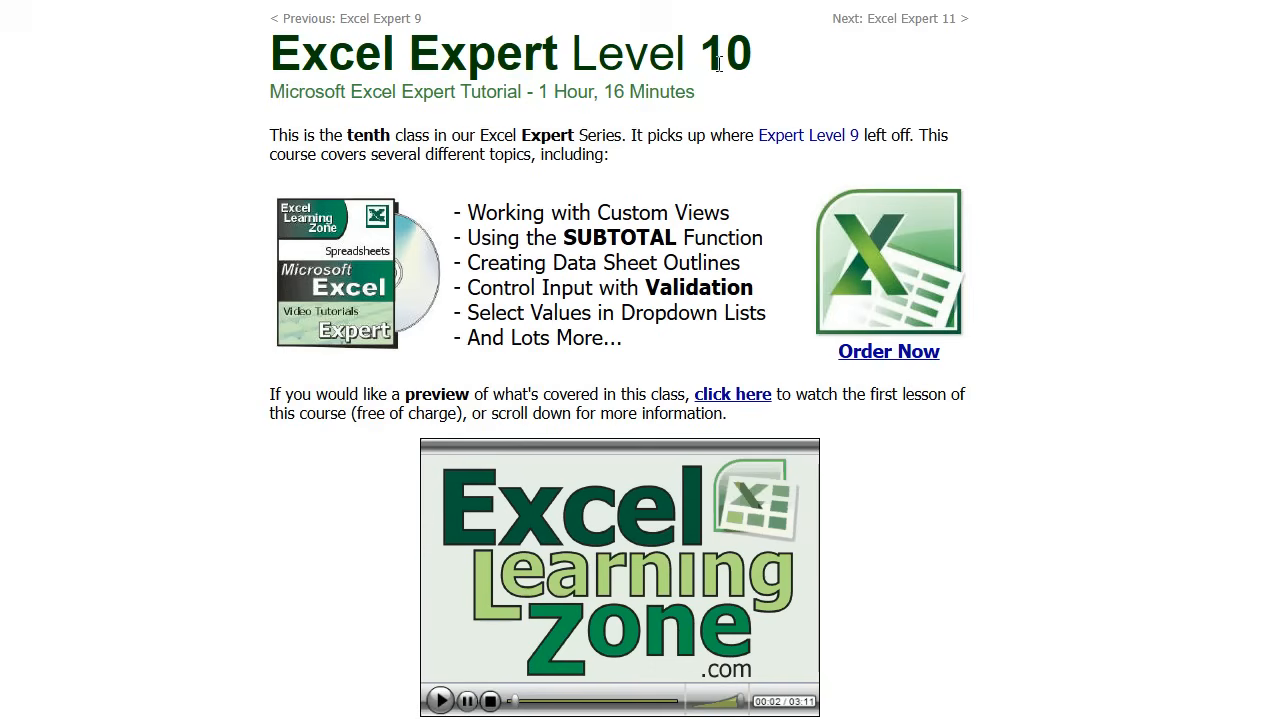
pyautogui.doubleClick(726, 54)
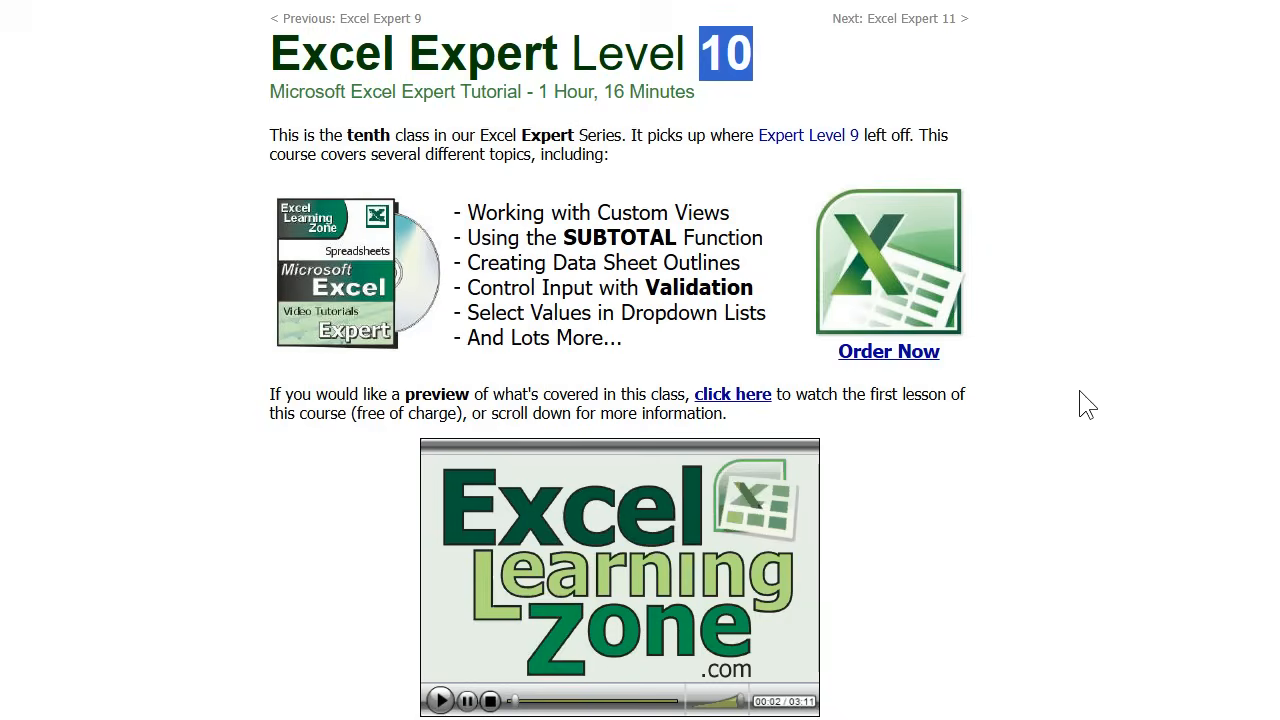
pyautogui.scroll(-3)
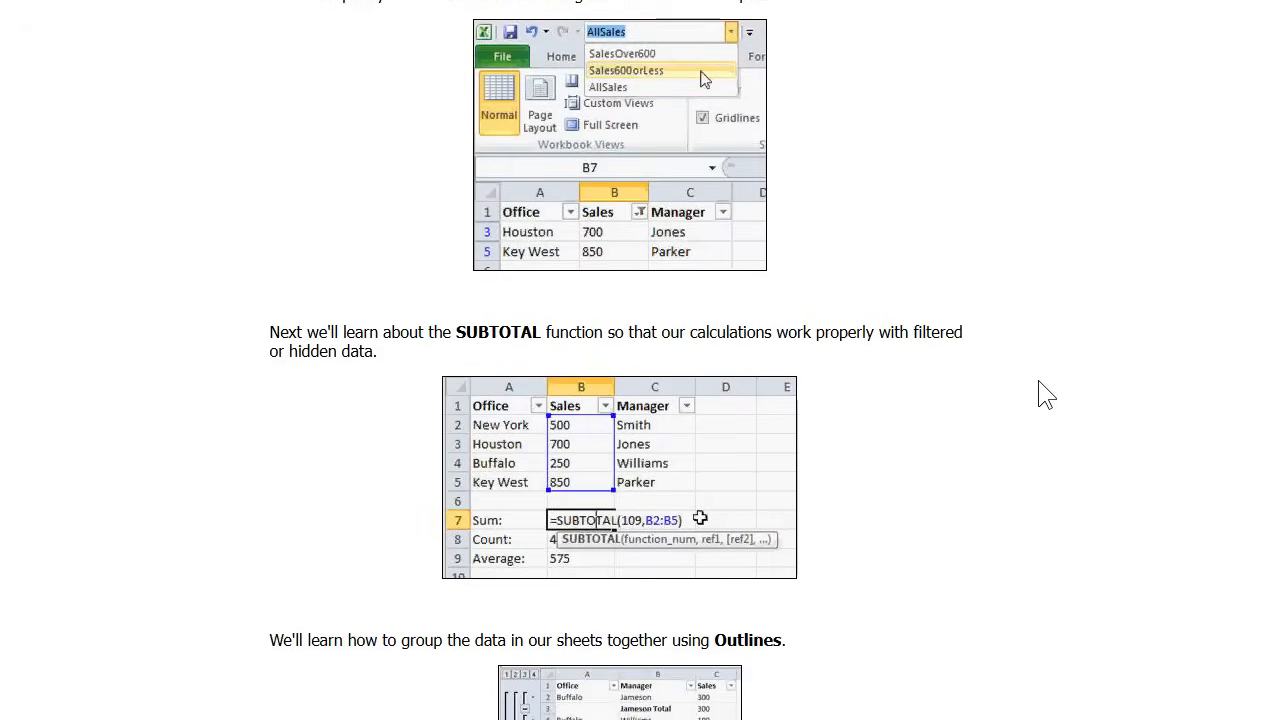
pyautogui.scroll(-3)
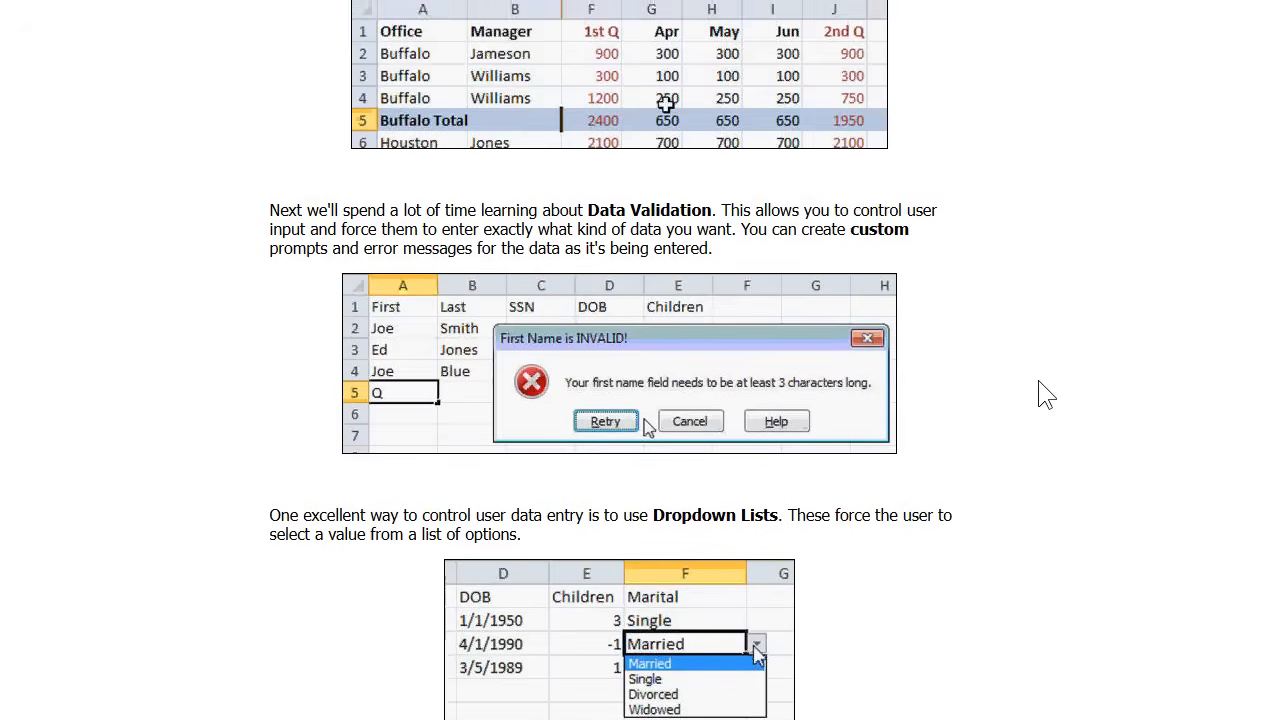
pyautogui.scroll(-3)
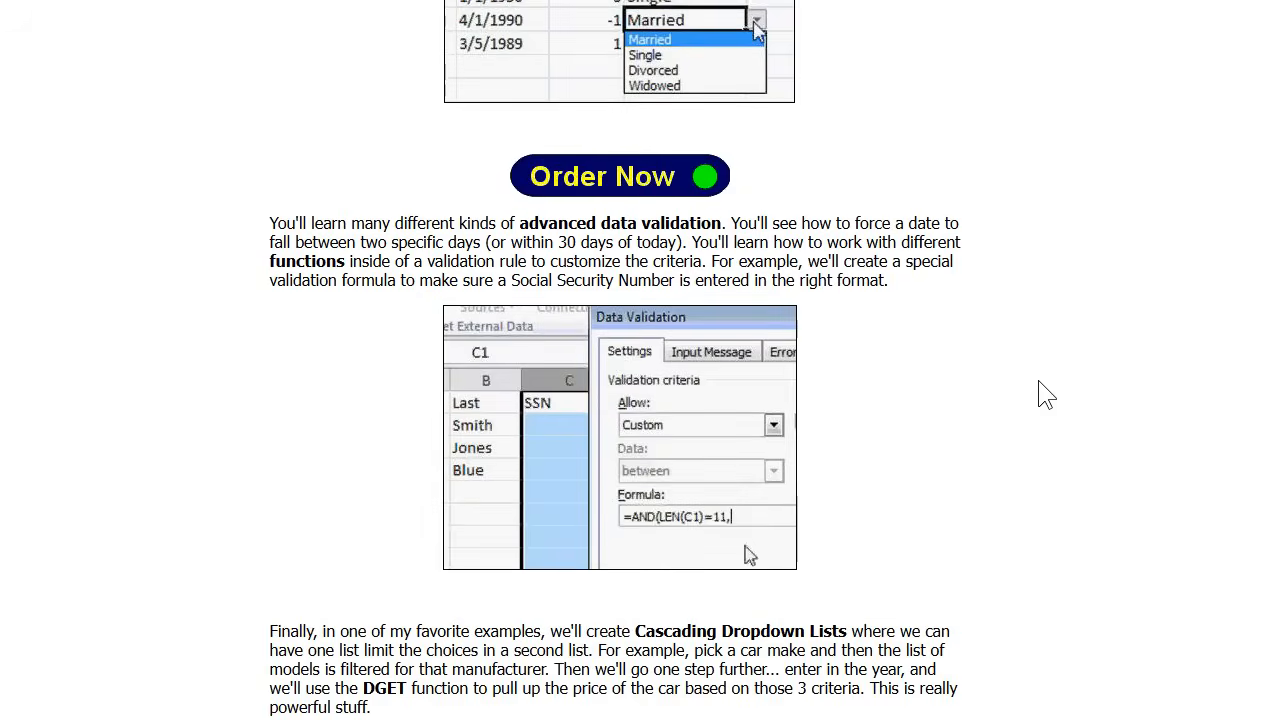
pyautogui.scroll(-3)
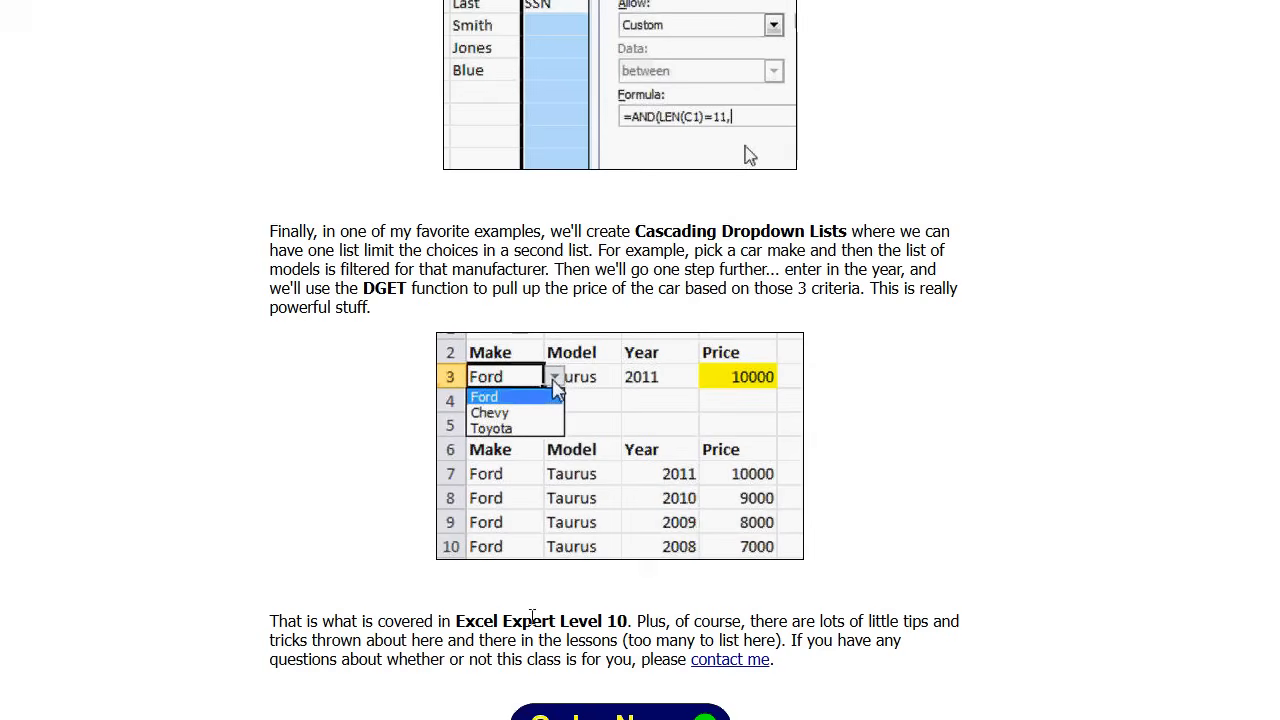
pyautogui.moveTo(586, 557)
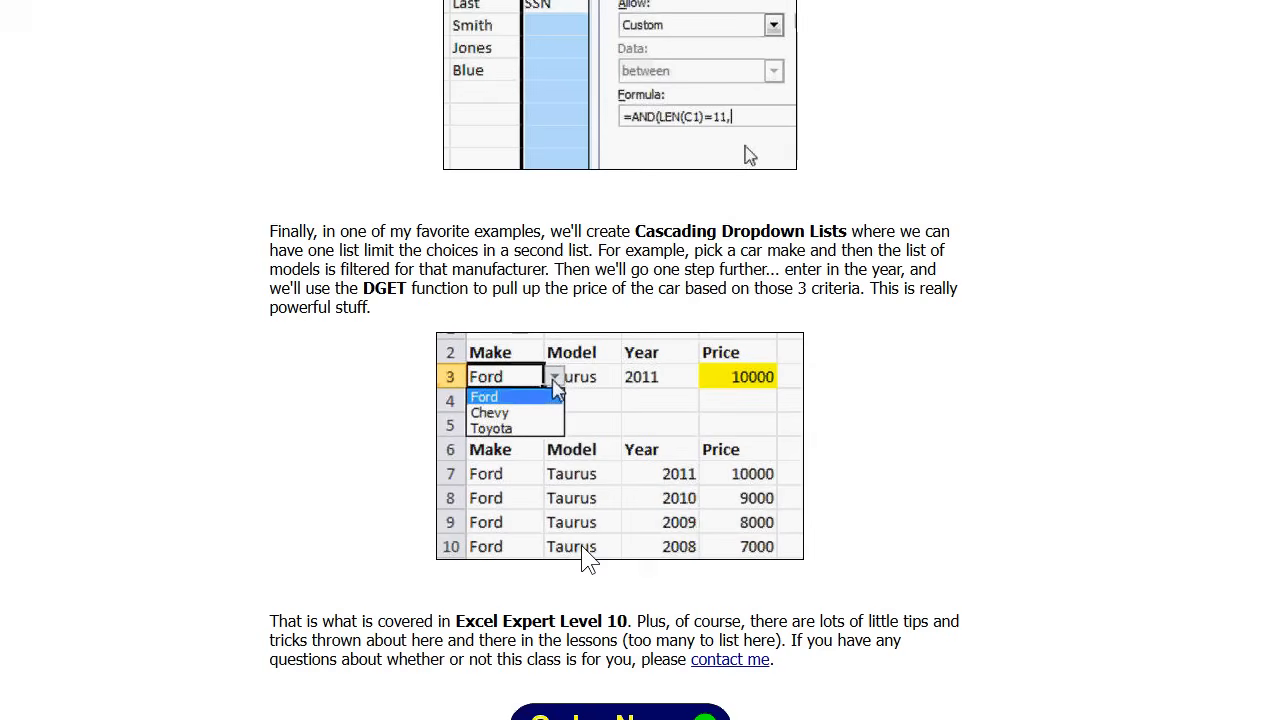
pyautogui.moveTo(520, 424)
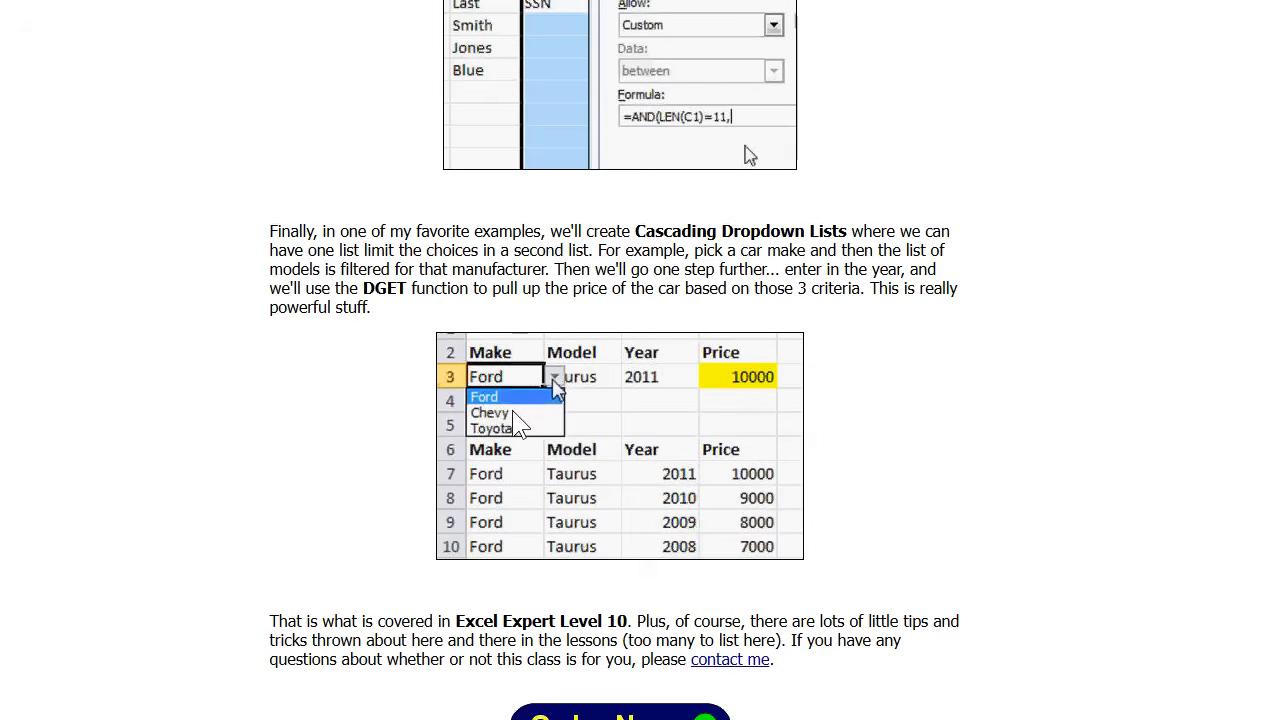
pyautogui.moveTo(598, 388)
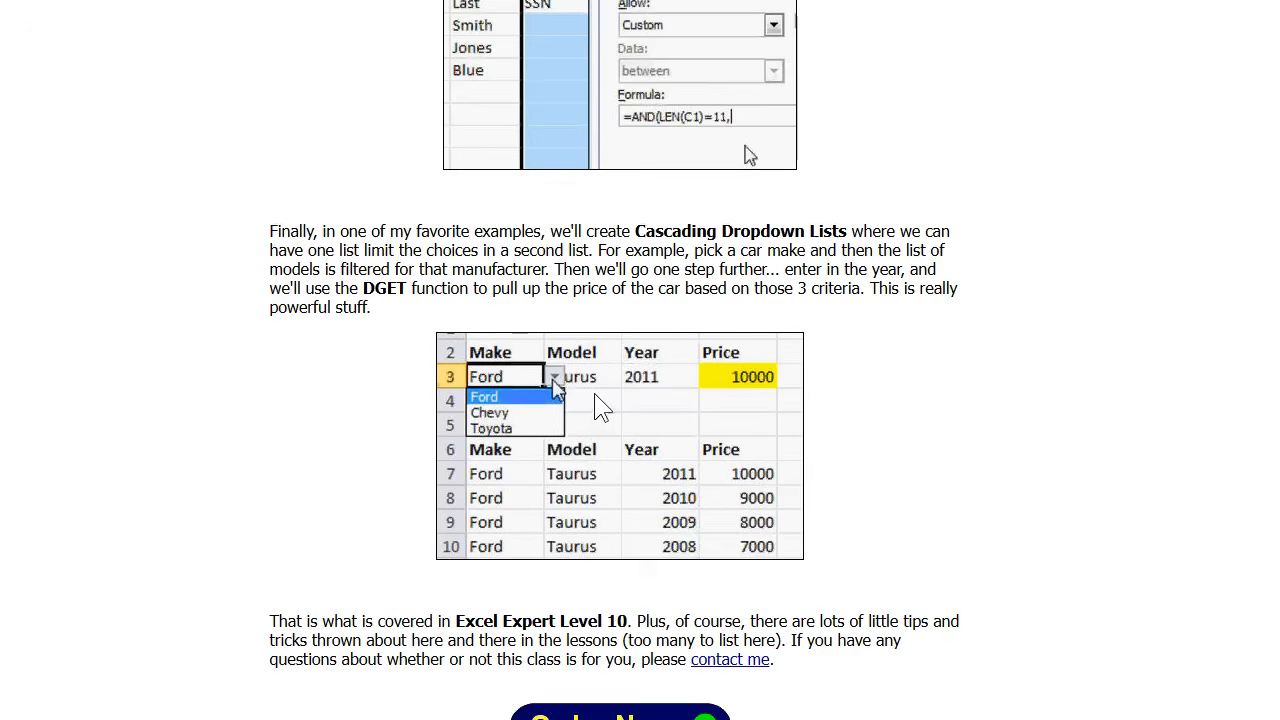
pyautogui.moveTo(622, 415)
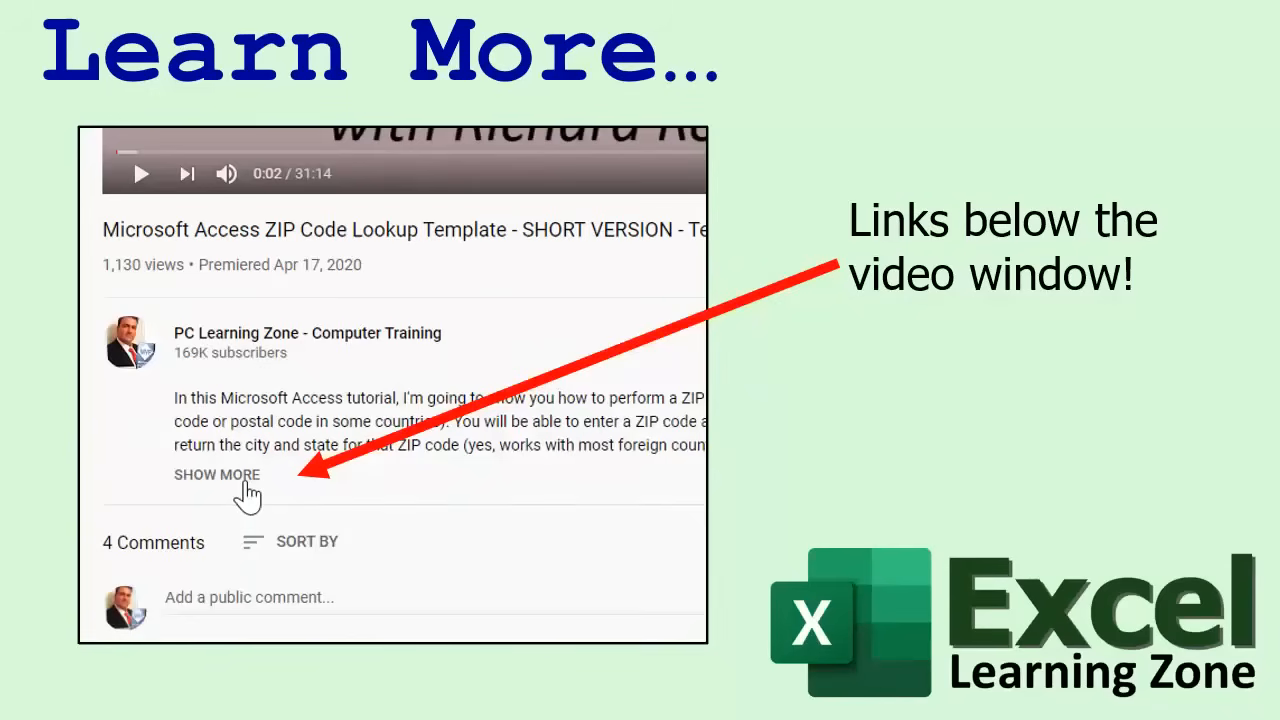
pyautogui.click(217, 475)
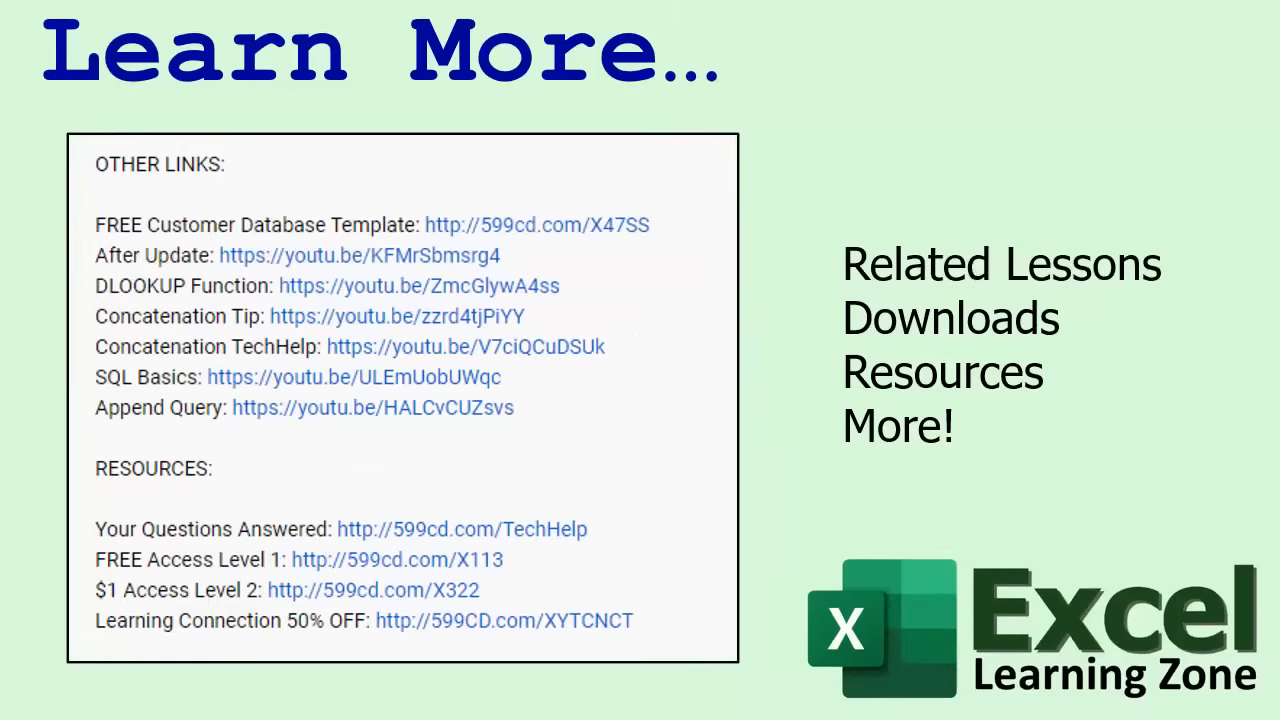